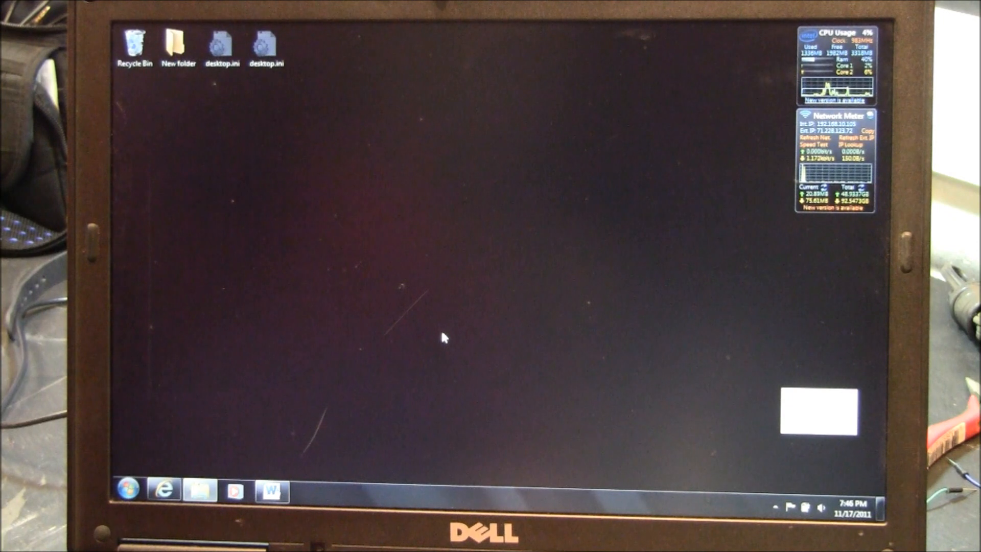
# - Launch Microsoft Visual C# 2010 Express from the Windows 7 Start menu
pyautogui.click(128, 488)
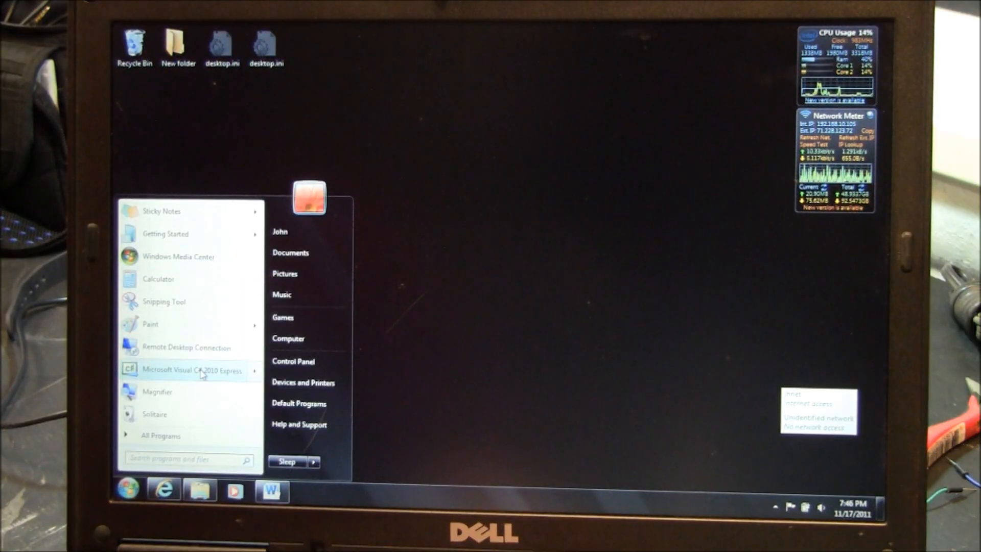
pyautogui.moveTo(192, 370)
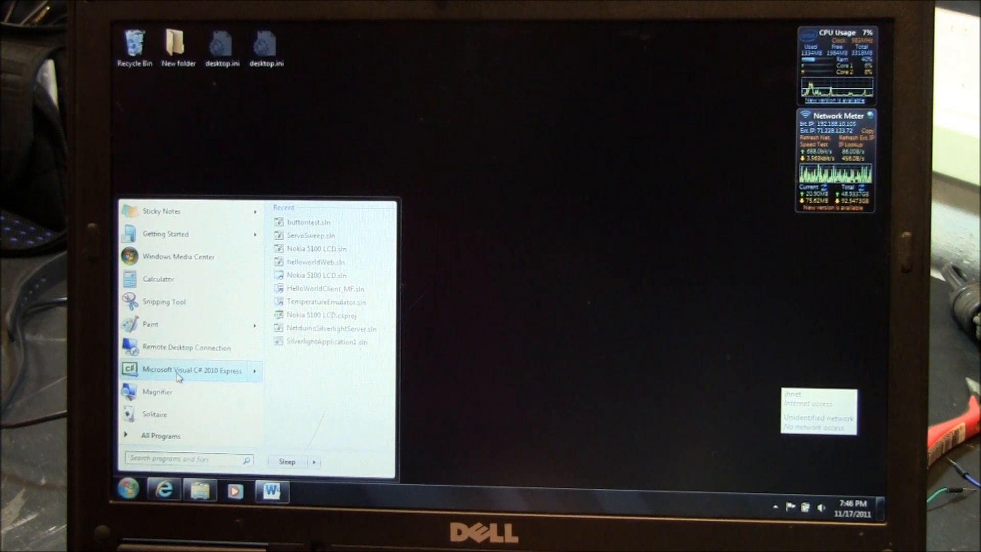
pyautogui.click(192, 370)
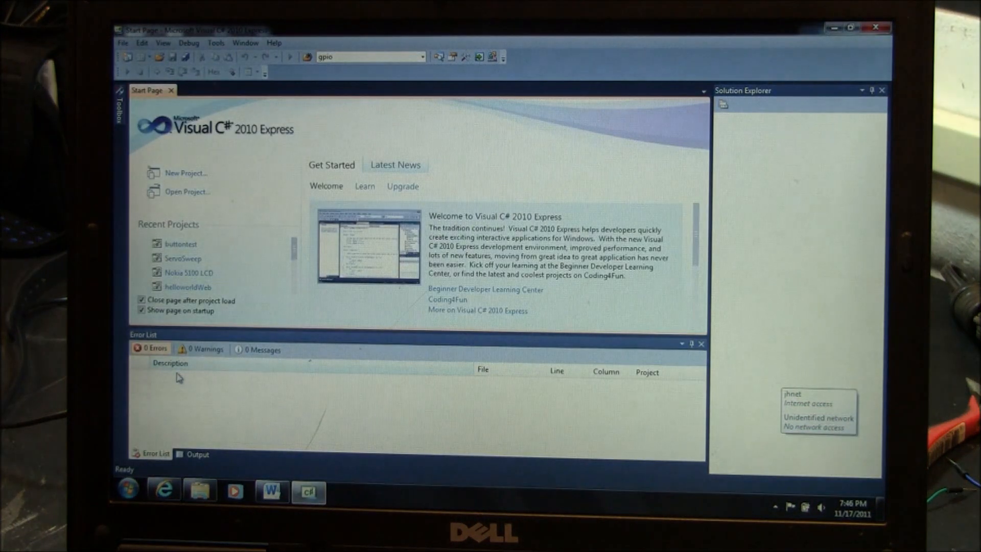
pyautogui.moveTo(212, 231)
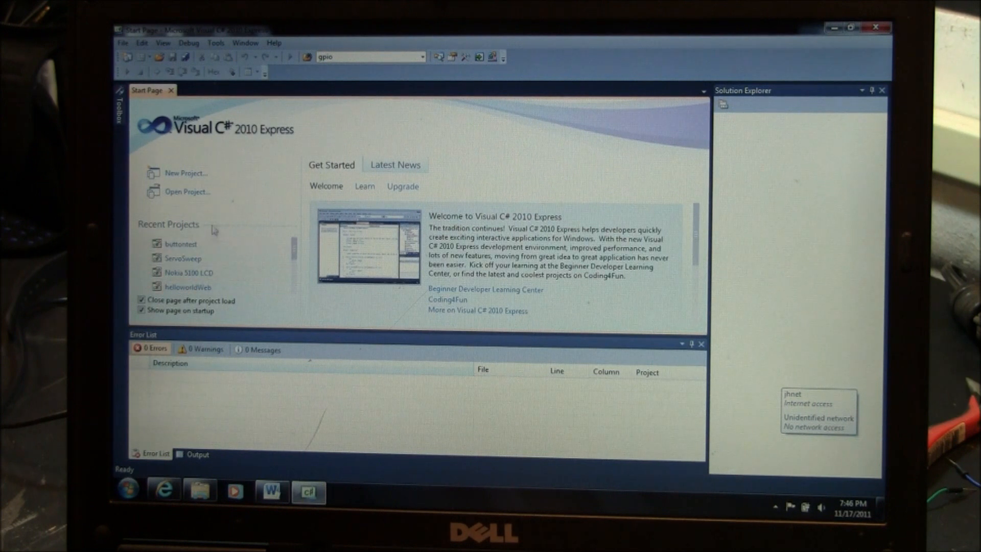
pyautogui.moveTo(185, 173)
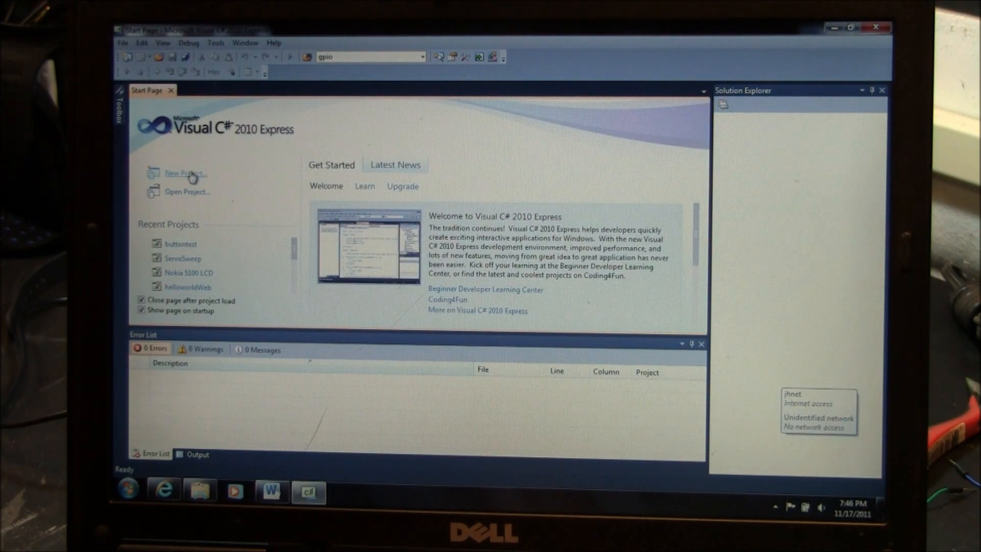
# - Create a new Netduino Plus Application project named ServoSweep
pyautogui.click(185, 173)
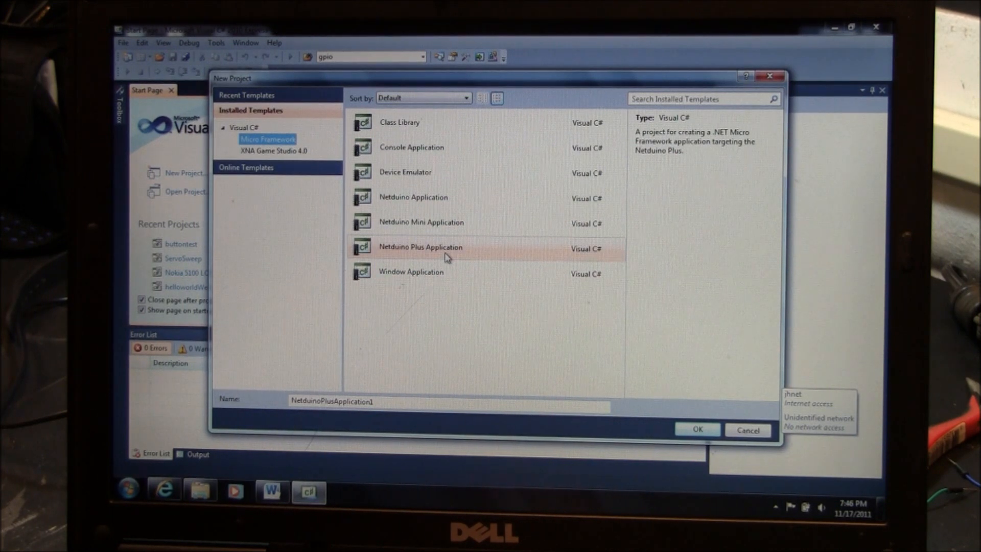
pyautogui.moveTo(438, 250)
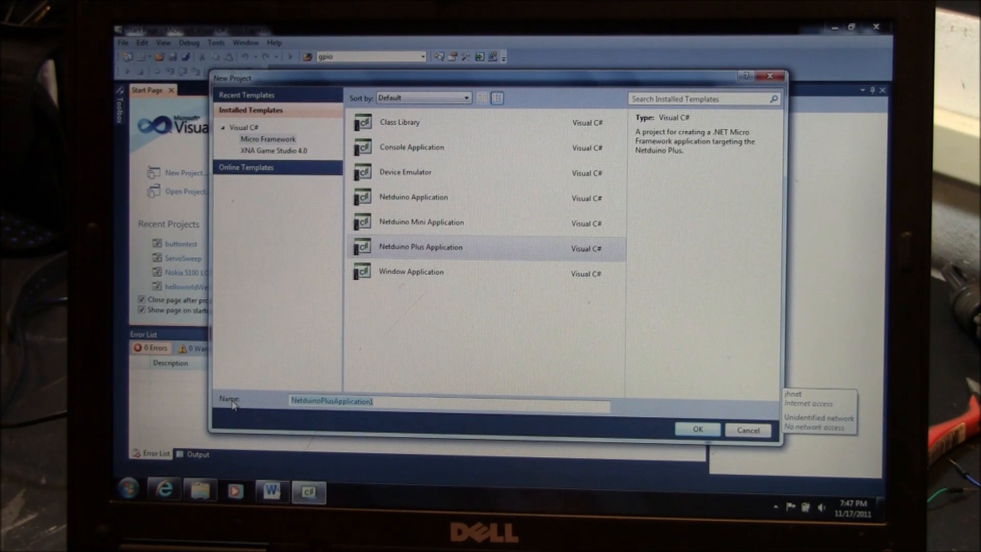
pyautogui.write('ServoSweep')
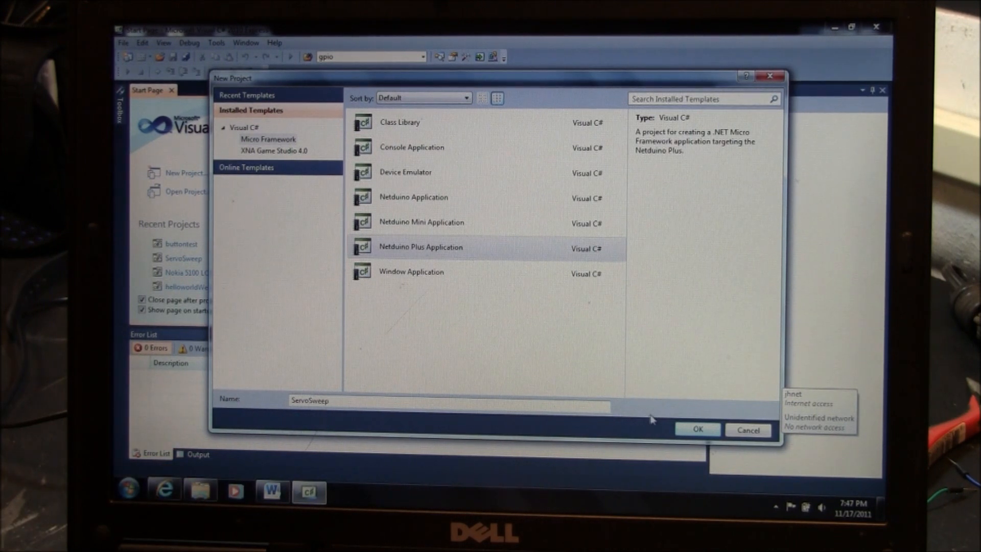
pyautogui.click(697, 429)
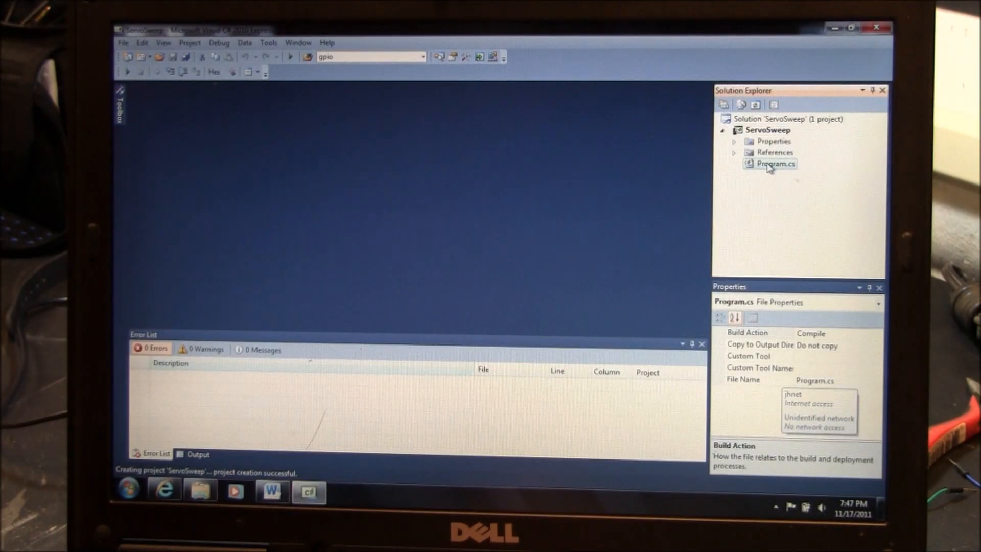
# - Open Program.cs from Solution Explorer, then select the ServoSweep project node
pyautogui.doubleClick(775, 164)
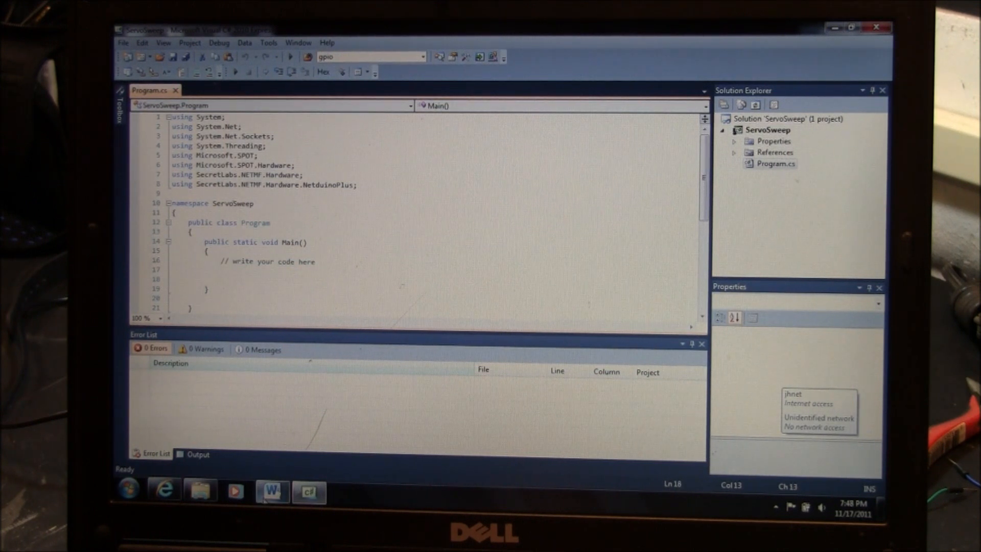
pyautogui.moveTo(271, 491)
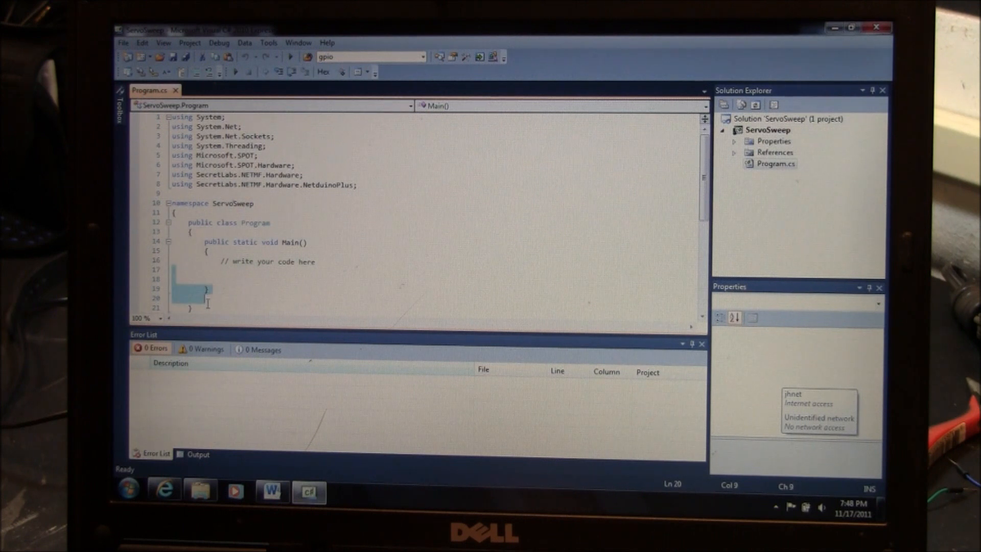
pyautogui.moveTo(276, 262)
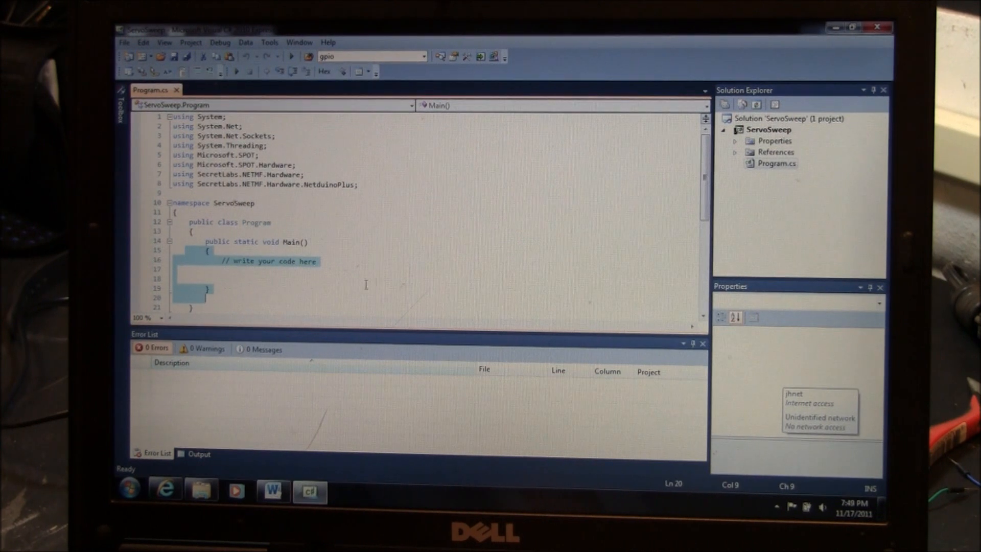
pyautogui.click(769, 129)
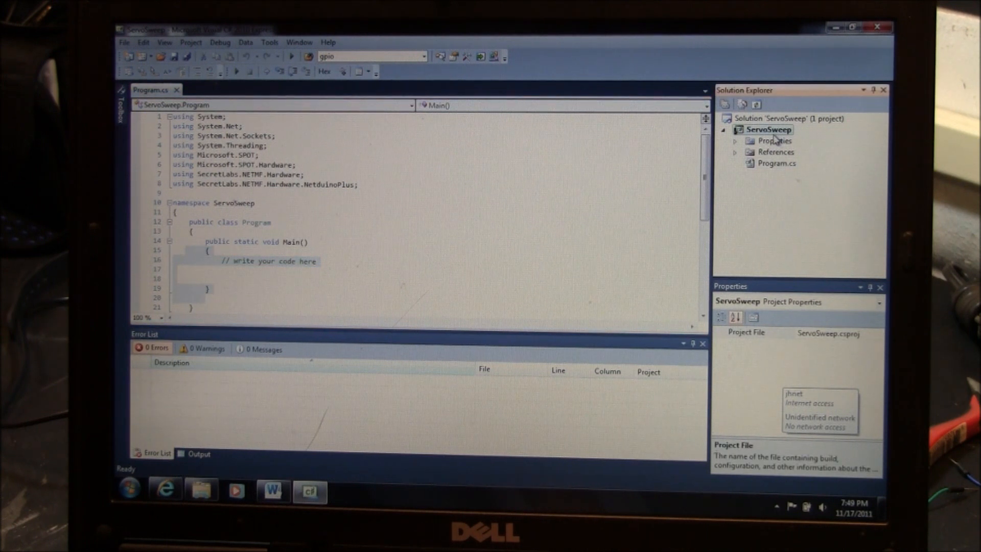
# - Add a new class file named Servo_API.cs to the ServoSweep project
pyautogui.rightClick(768, 130)
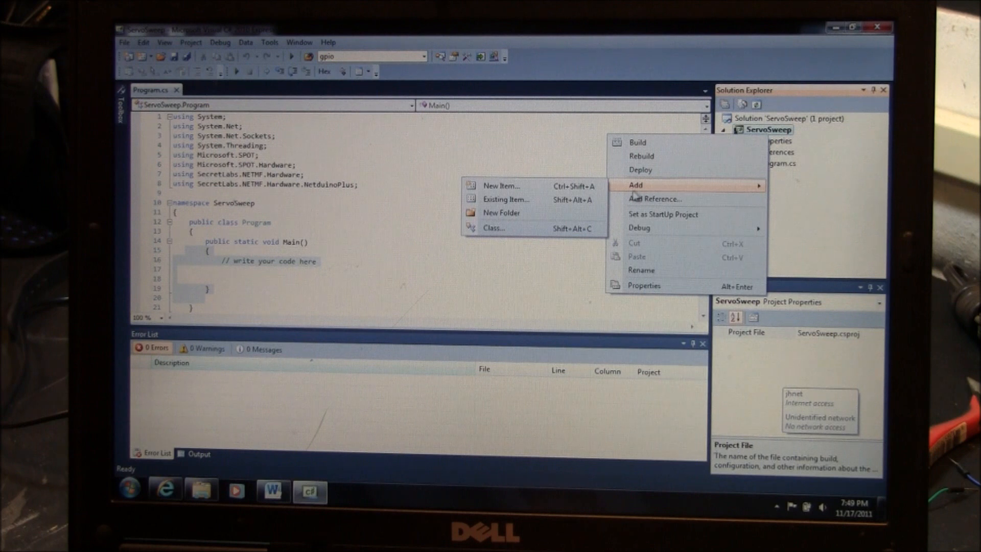
pyautogui.moveTo(516, 213)
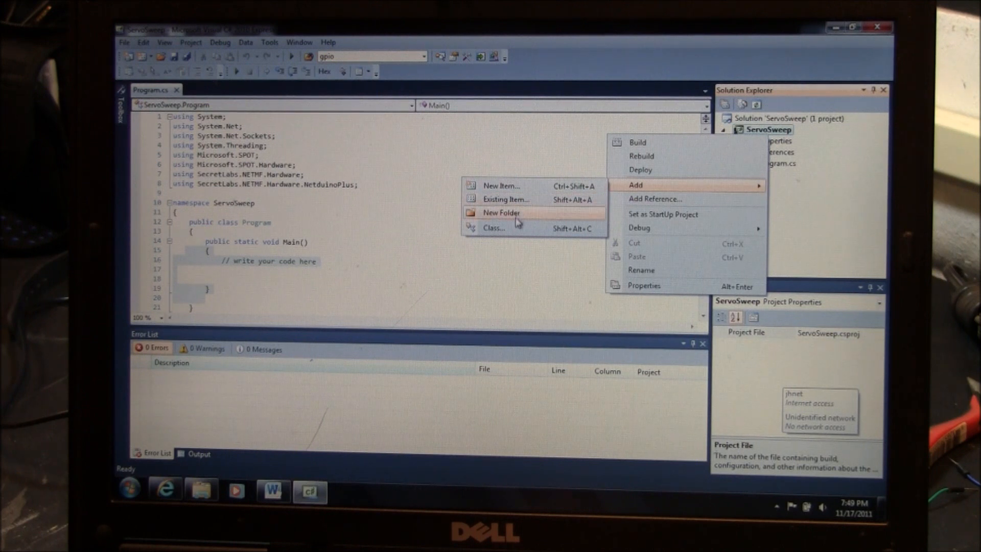
pyautogui.moveTo(505, 199)
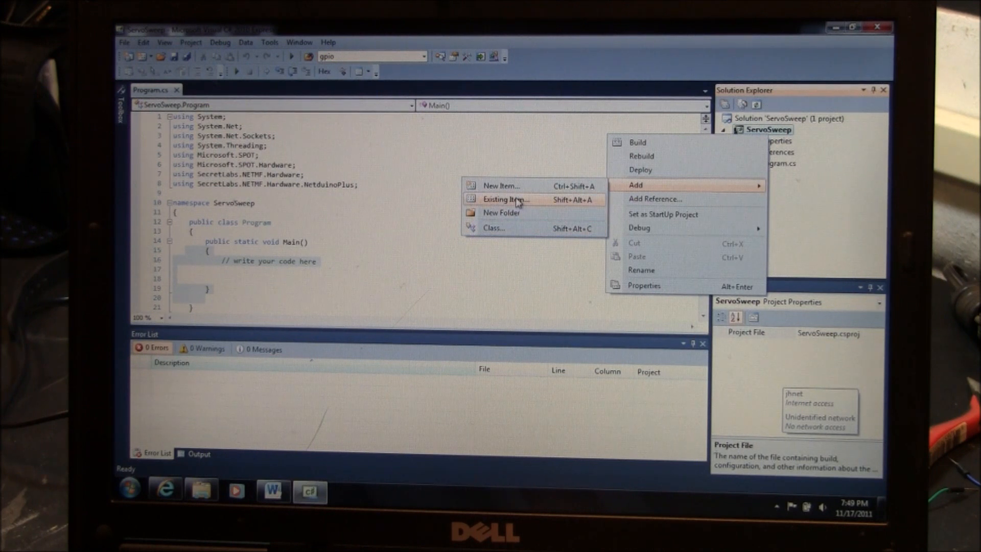
pyautogui.click(501, 185)
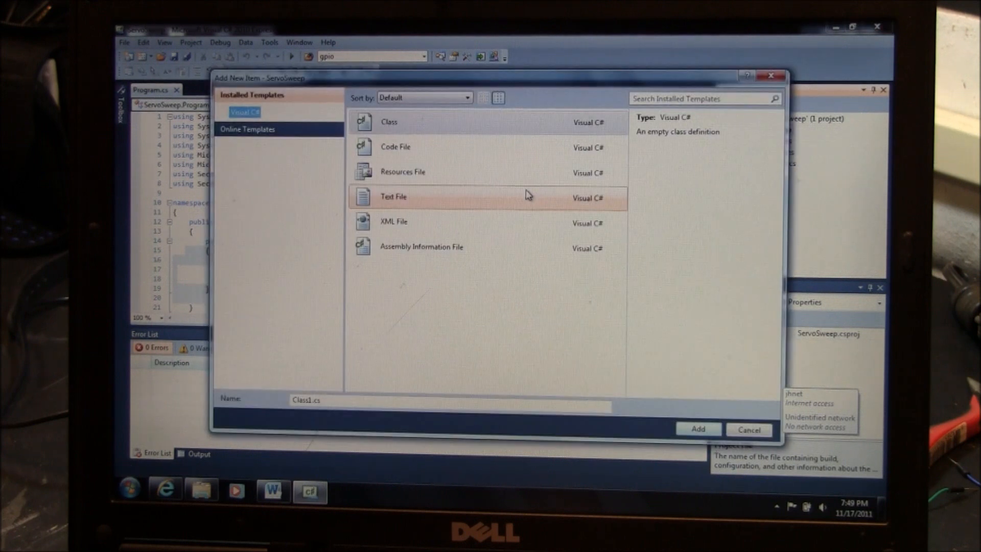
pyautogui.moveTo(426, 215)
pyautogui.write('Servo_API')
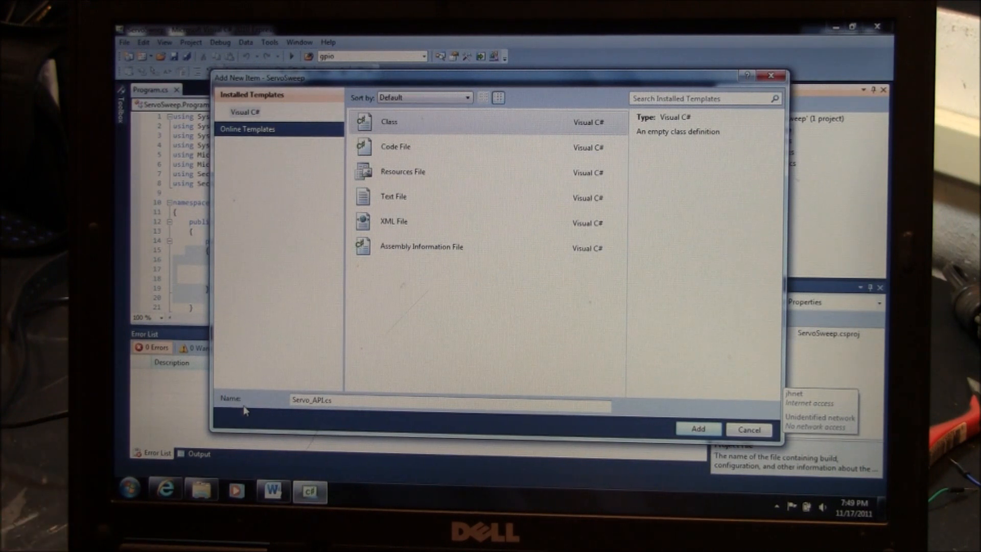
pyautogui.moveTo(650, 420)
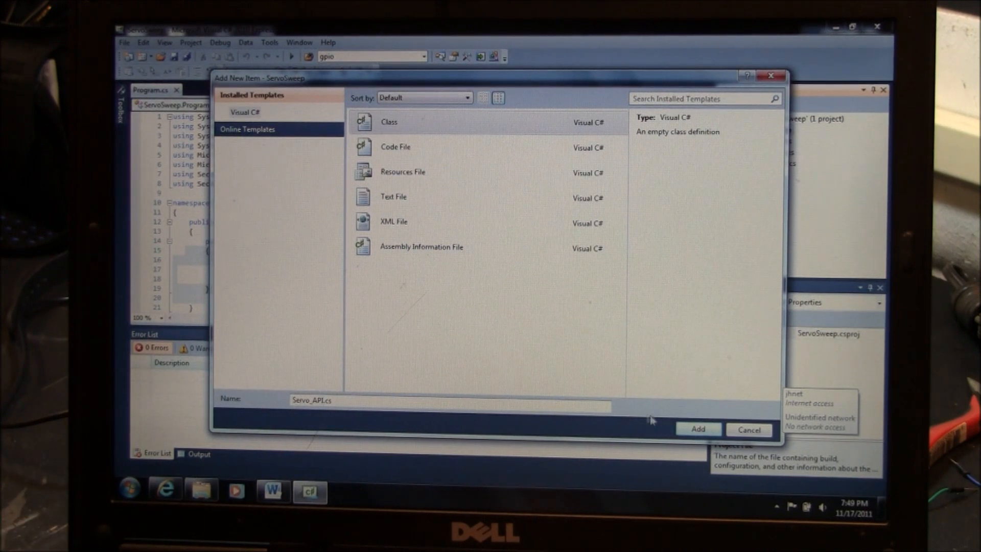
pyautogui.click(697, 429)
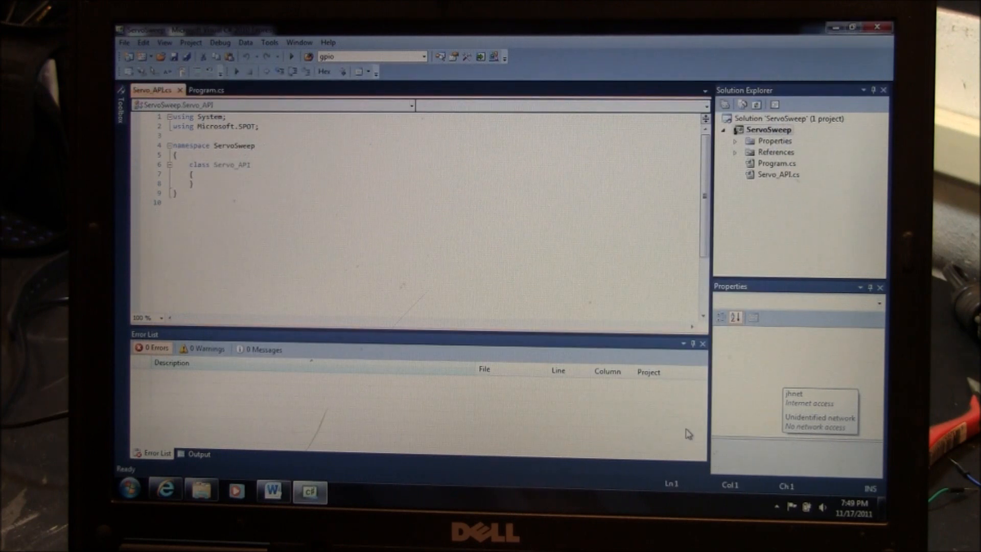
pyautogui.moveTo(767, 174)
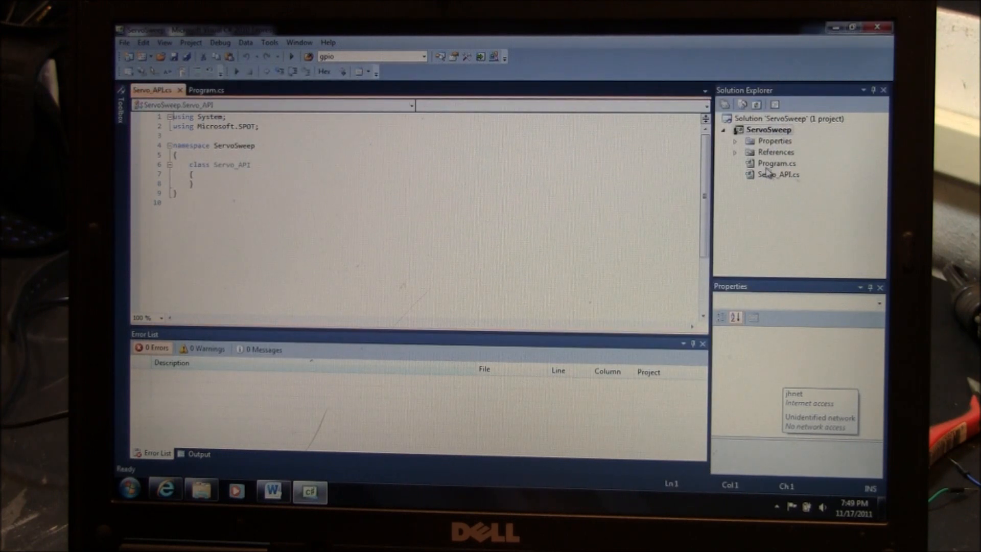
# - Replace the empty Servo_API class with the Chris Seto servo driver code copied from Word
pyautogui.click(778, 174)
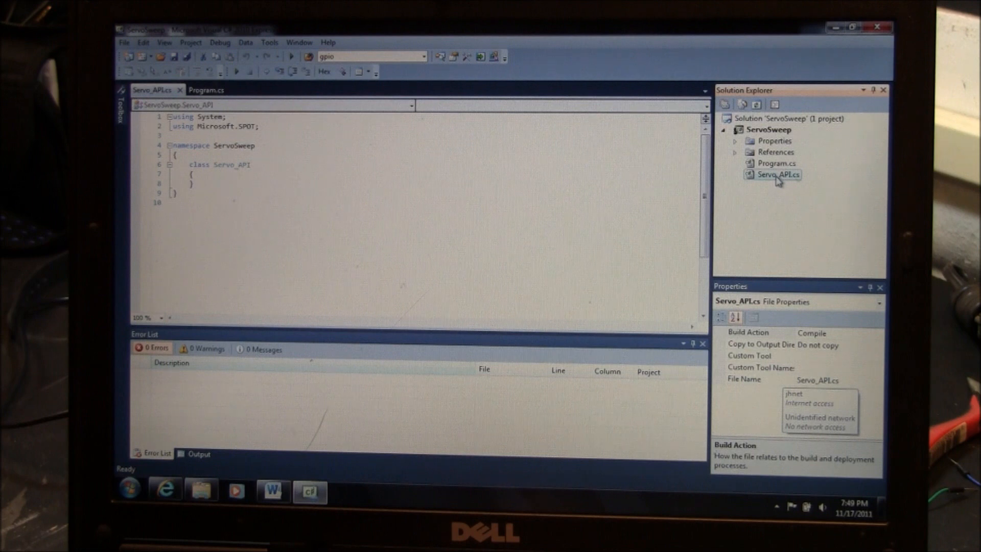
pyautogui.moveTo(176, 191)
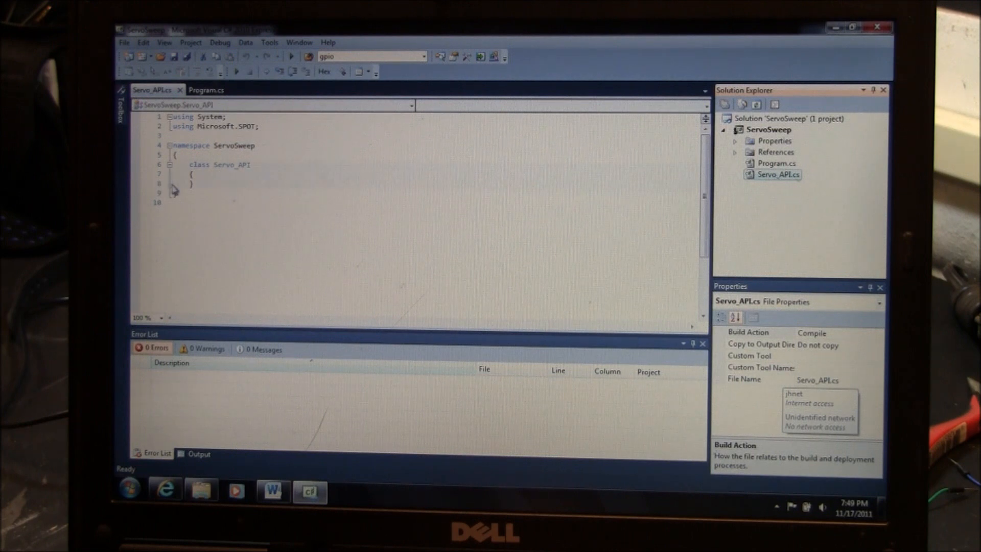
pyautogui.press('enter')
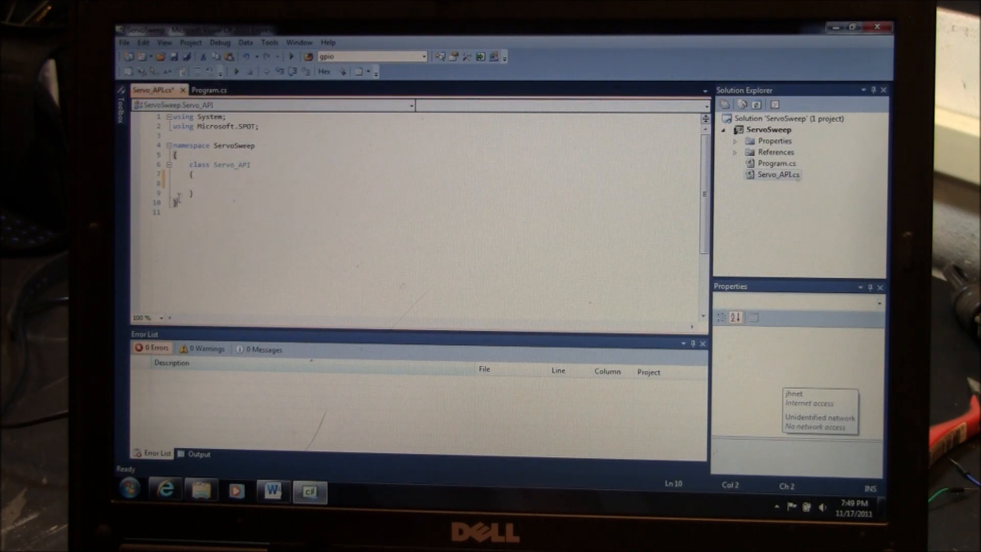
pyautogui.press('ctrl+a')
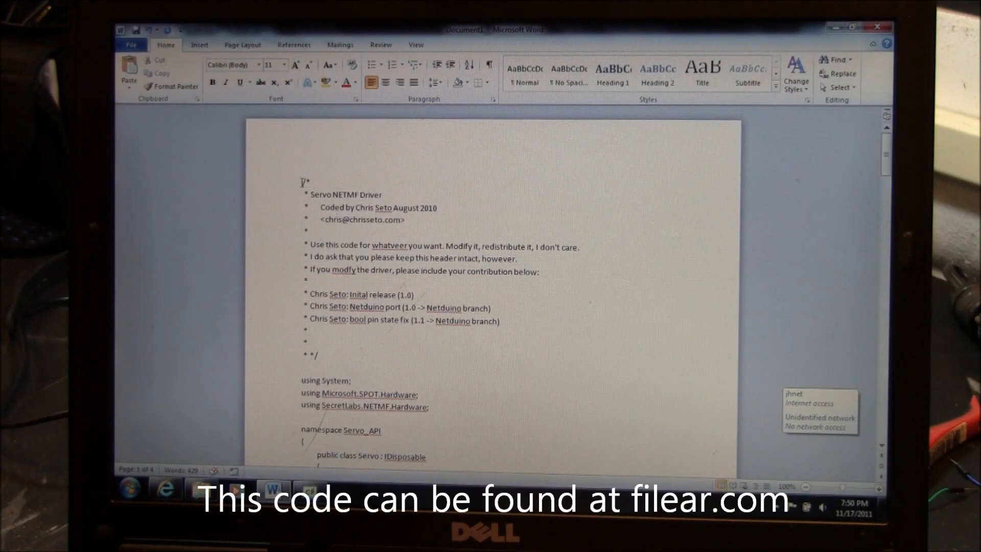
pyautogui.moveTo(303, 181); pyautogui.dragTo(319, 331)
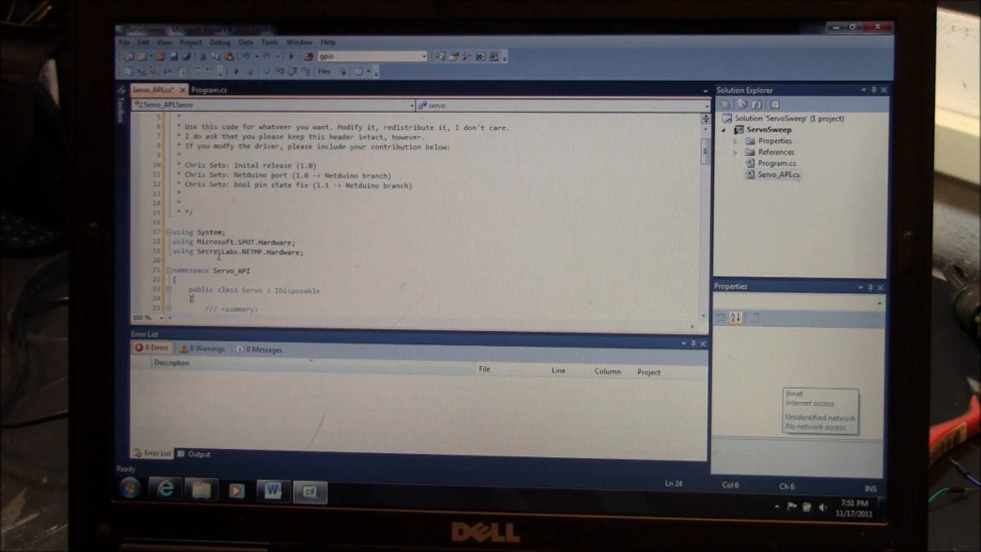
# - Build the ServoSweep solution with zero errors and return to Program.cs
pyautogui.click(215, 270)
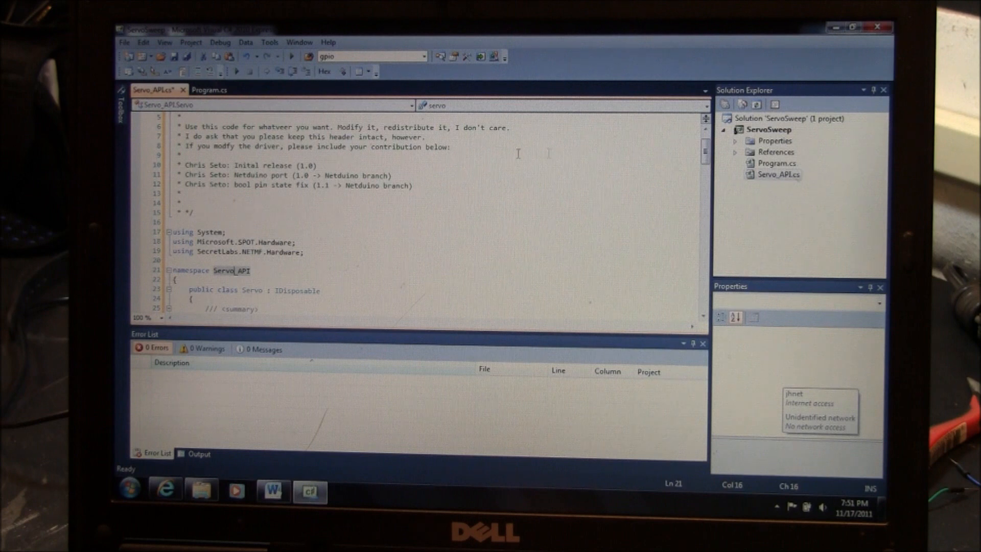
pyautogui.click(219, 42)
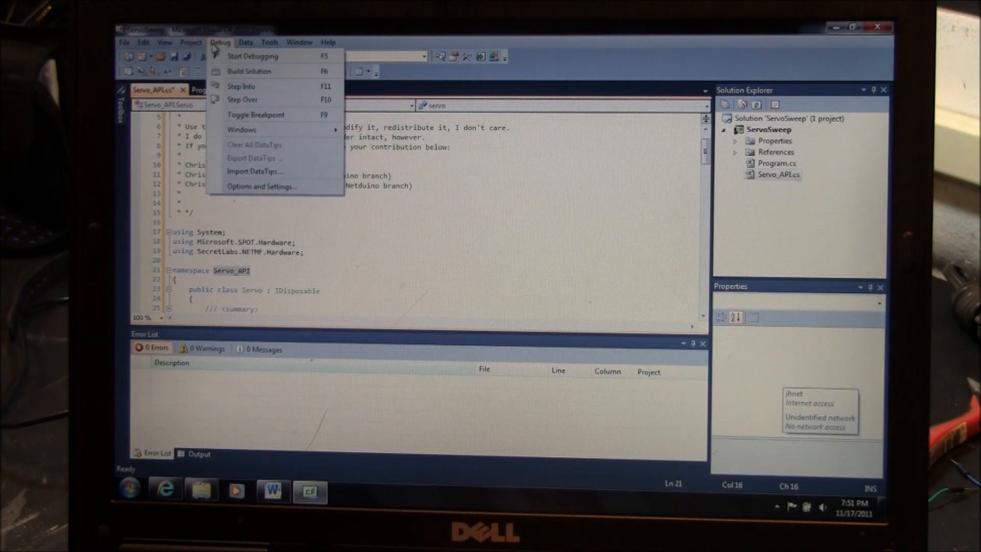
pyautogui.click(248, 70)
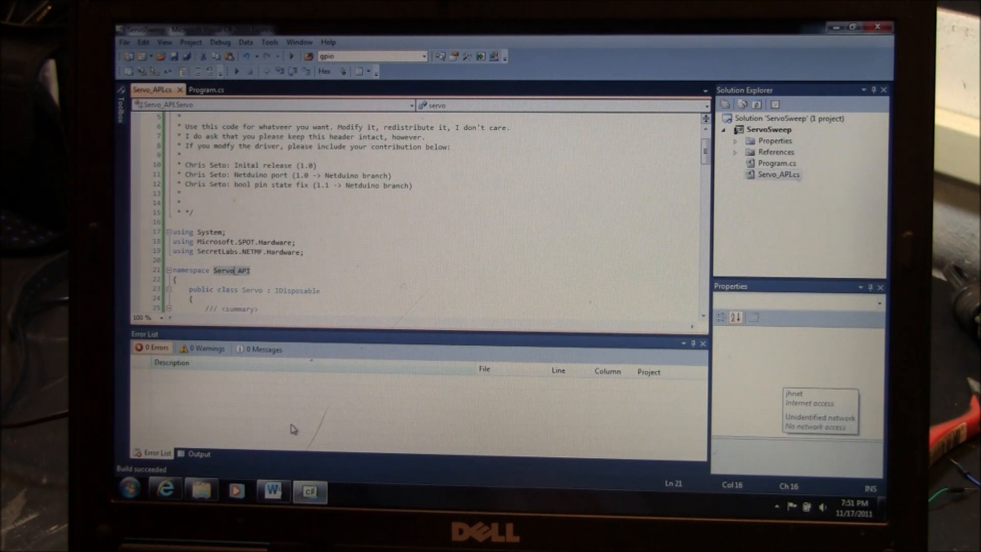
pyautogui.moveTo(279, 434)
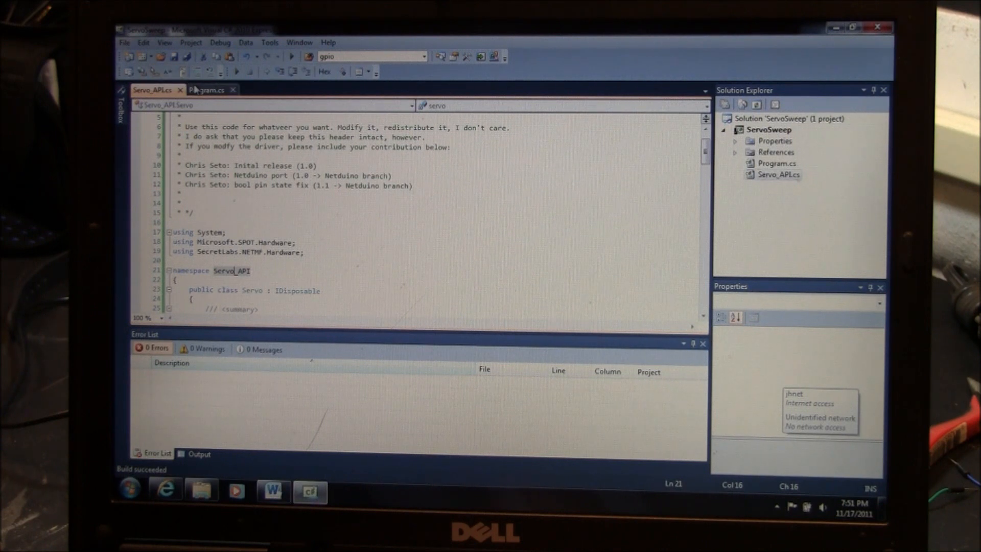
pyautogui.click(209, 90)
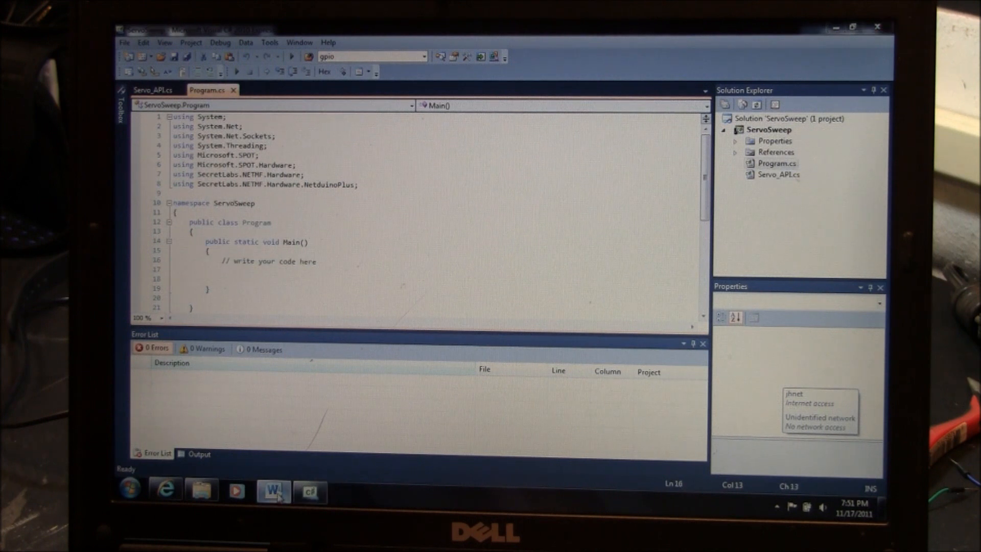
# - Select the servo sweep demo code in Word, from using System.Threading to the final brace
pyautogui.click(273, 490)
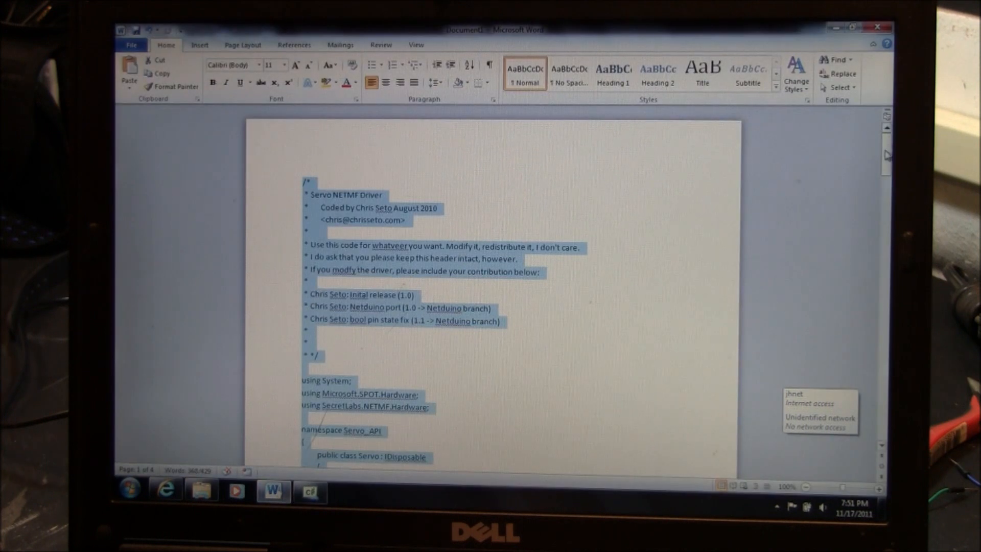
pyautogui.scroll(-3)
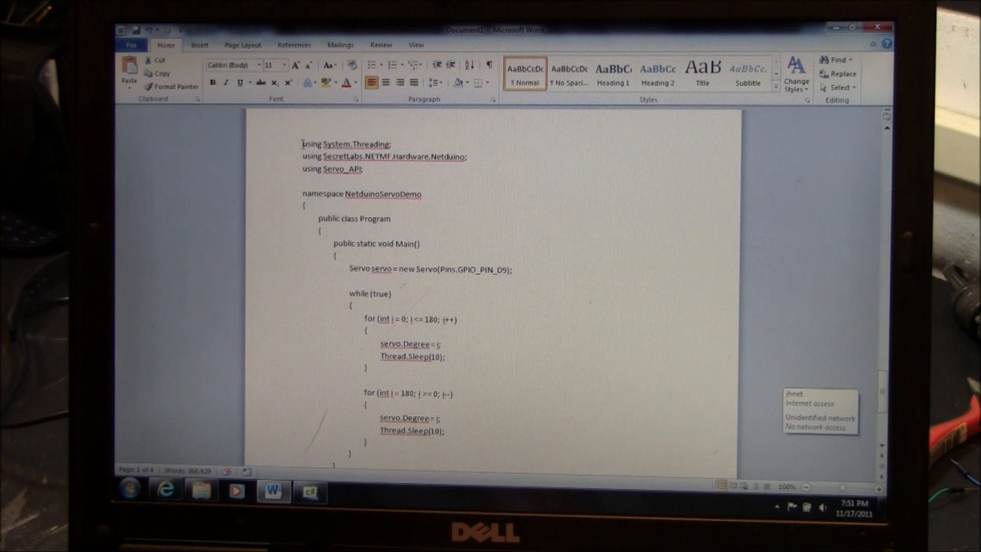
pyautogui.moveTo(302, 143); pyautogui.dragTo(319, 181)
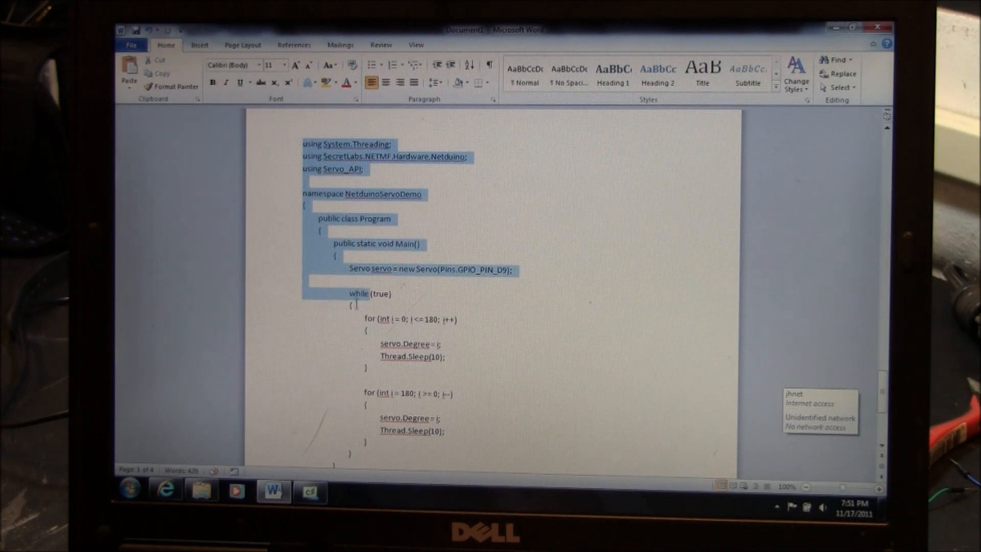
pyautogui.scroll(-3)
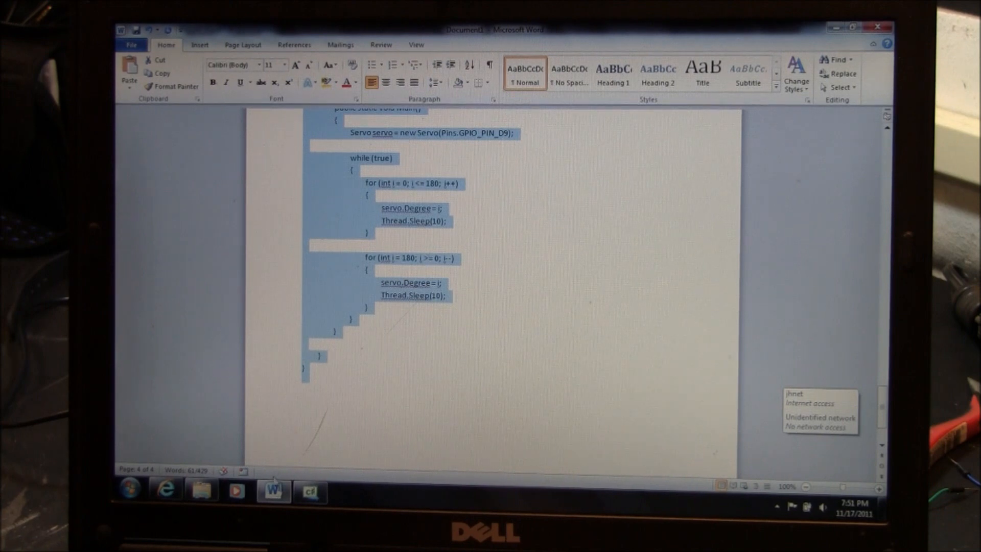
pyautogui.click(310, 490)
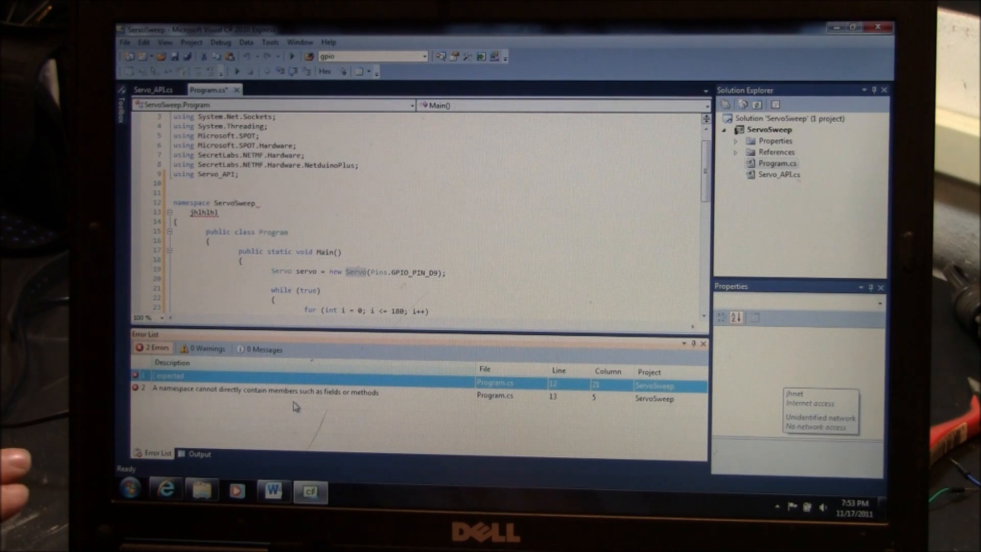
# - Delete the stray word under the ServoSweep namespace line, clearing all errors
pyautogui.click(288, 392)
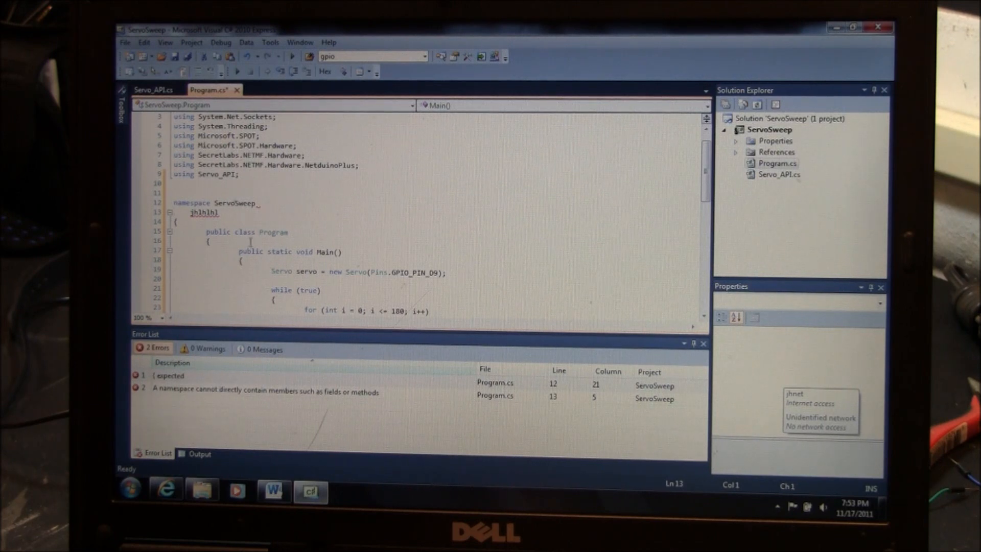
pyautogui.doubleClick(203, 213)
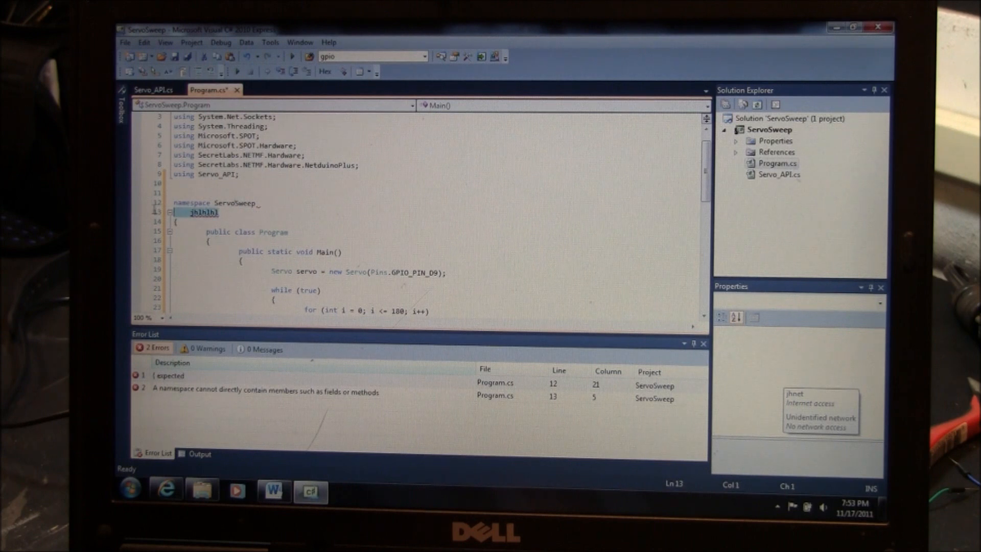
pyautogui.press('Backspace')
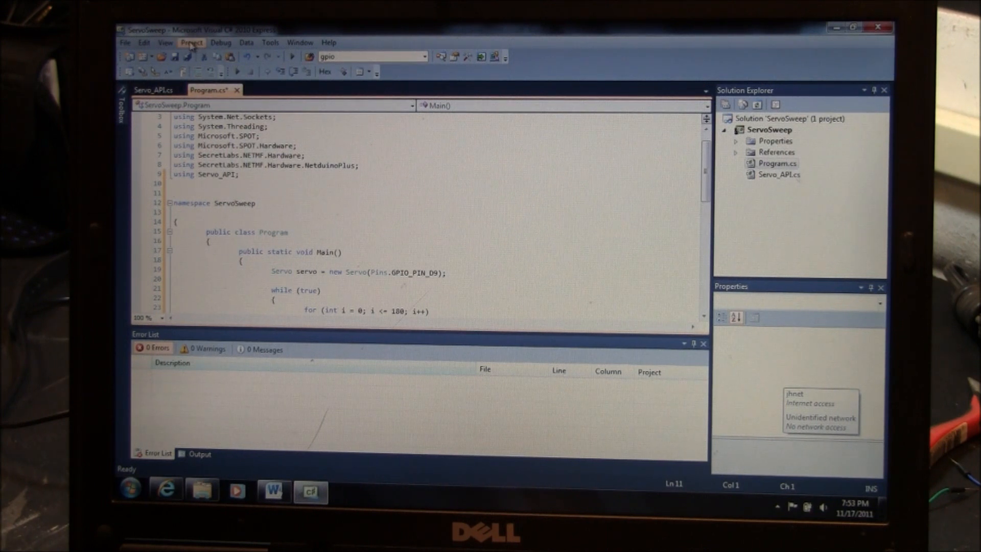
pyautogui.moveTo(347, 165)
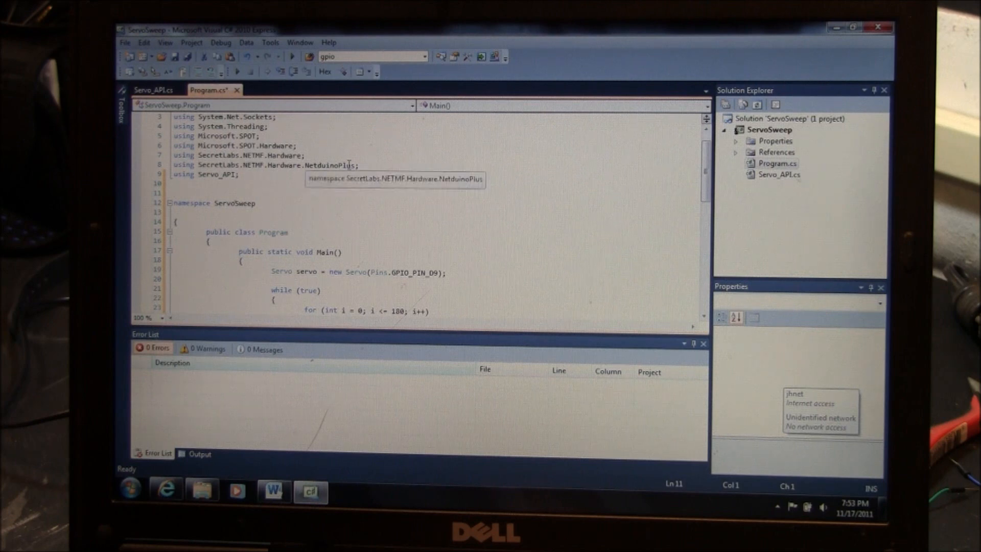
pyautogui.moveTo(407, 187)
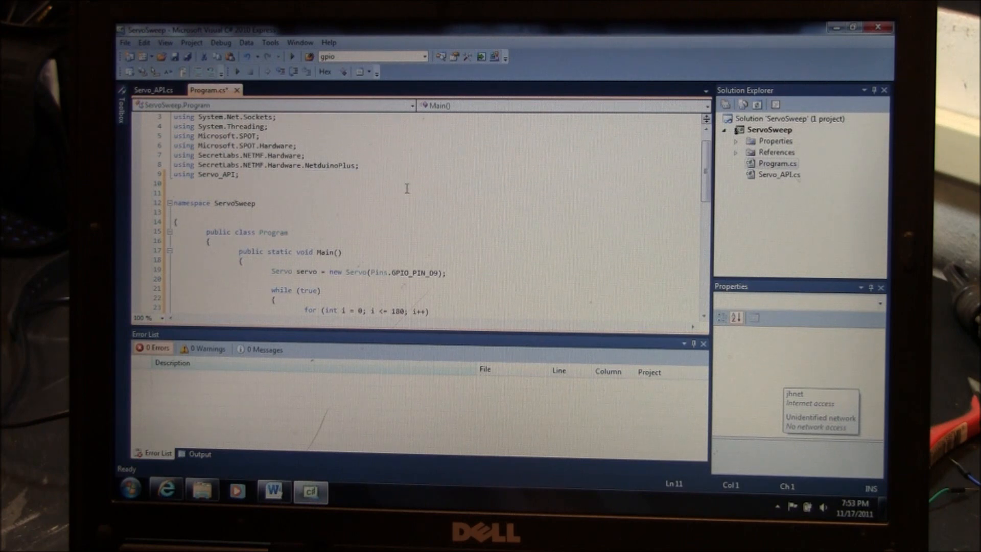
# - Set the .NET Micro Framework transport to USB, deploying to NetduinoPlus_NetduinoPlus
pyautogui.click(192, 41)
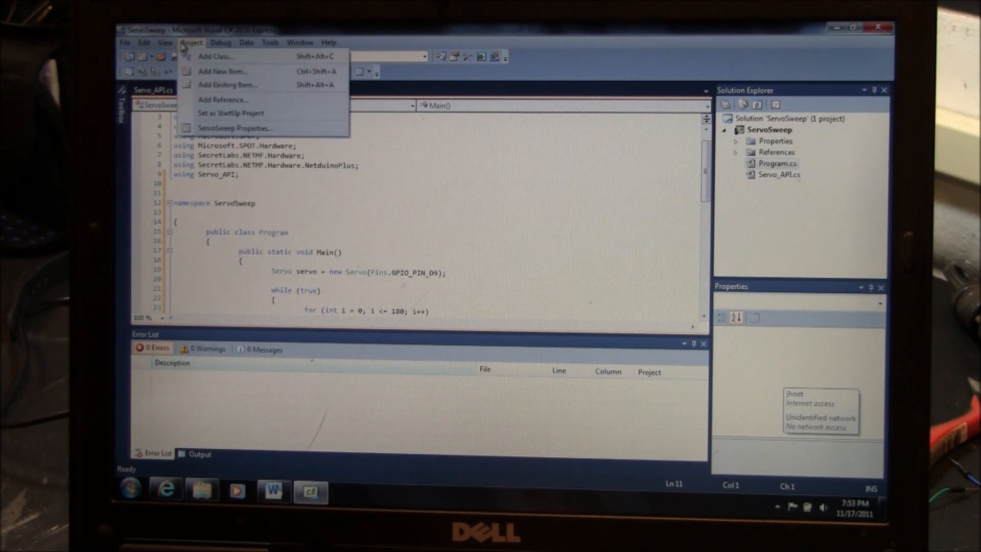
pyautogui.moveTo(235, 127)
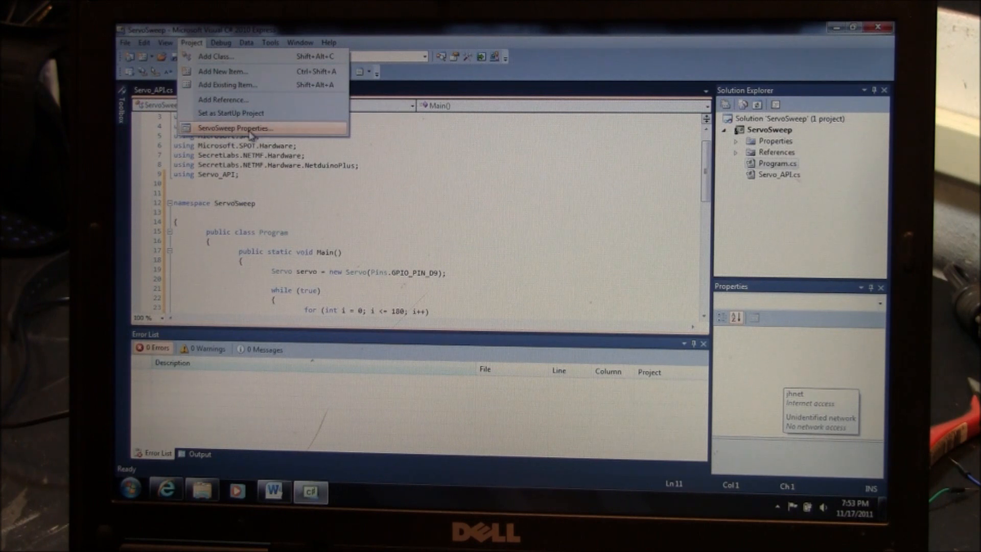
pyautogui.moveTo(231, 114)
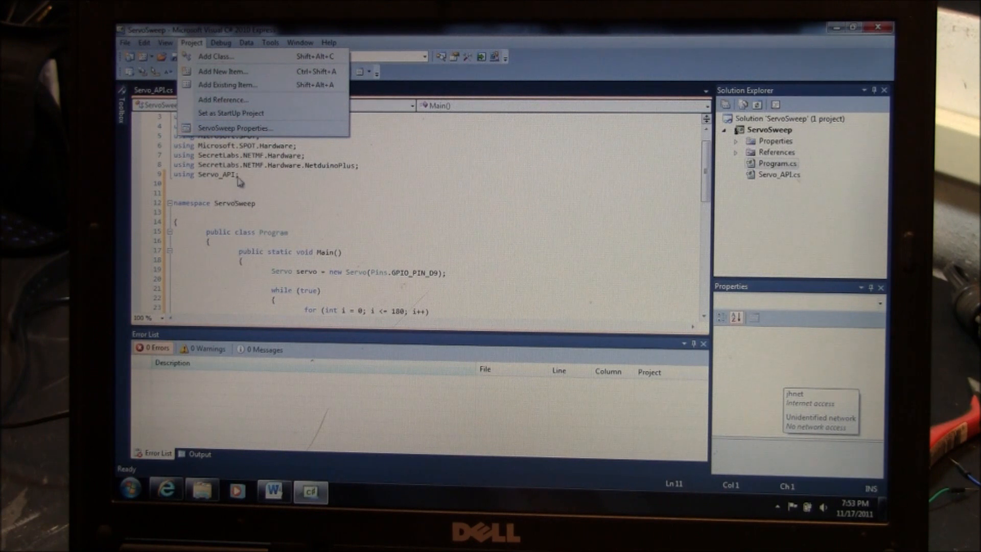
pyautogui.click(234, 127)
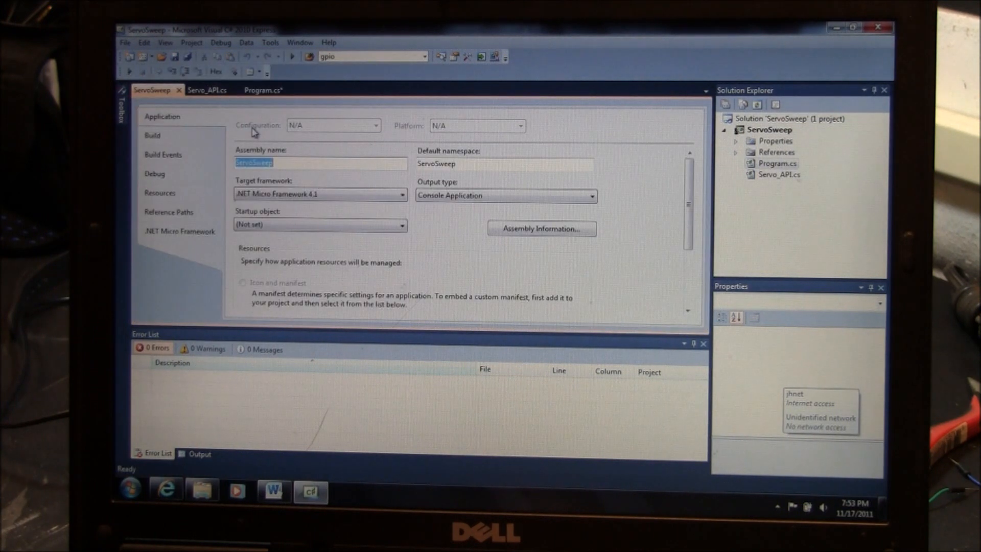
pyautogui.moveTo(174, 232)
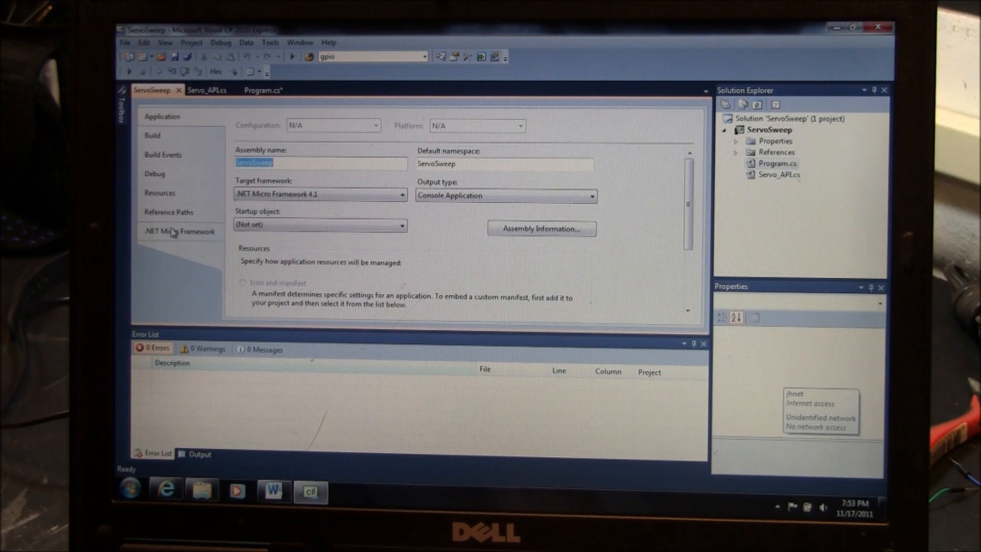
pyautogui.click(179, 231)
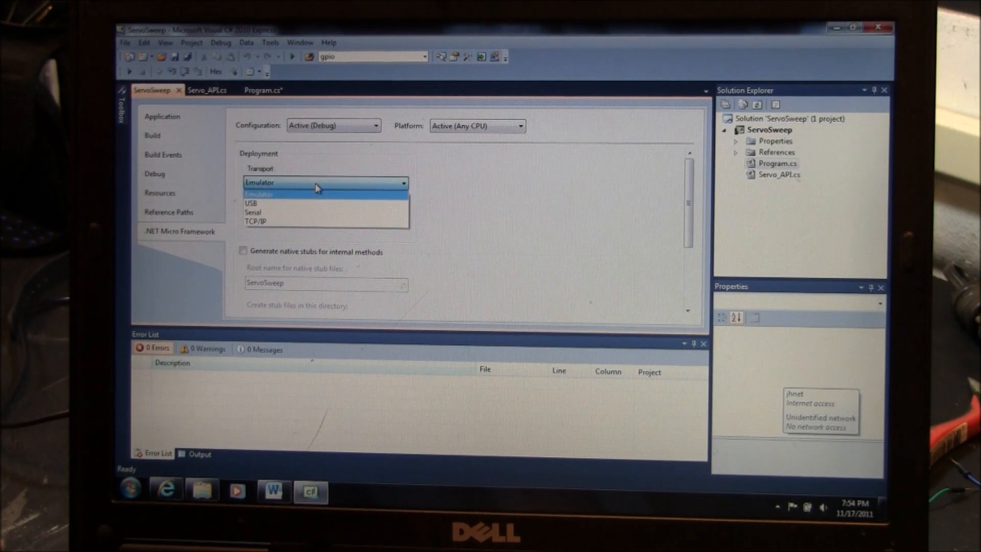
pyautogui.moveTo(262, 203)
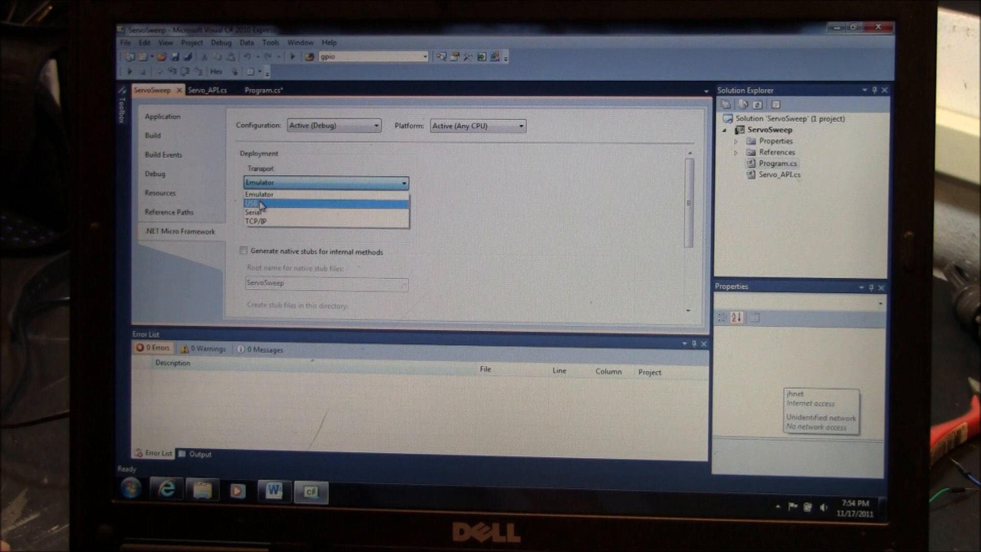
pyautogui.click(256, 203)
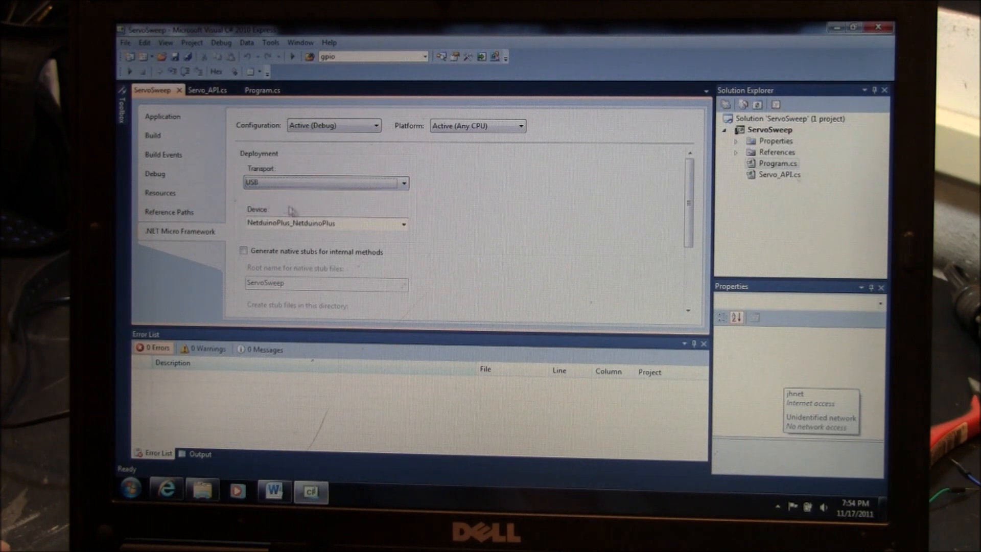
pyautogui.moveTo(326, 236)
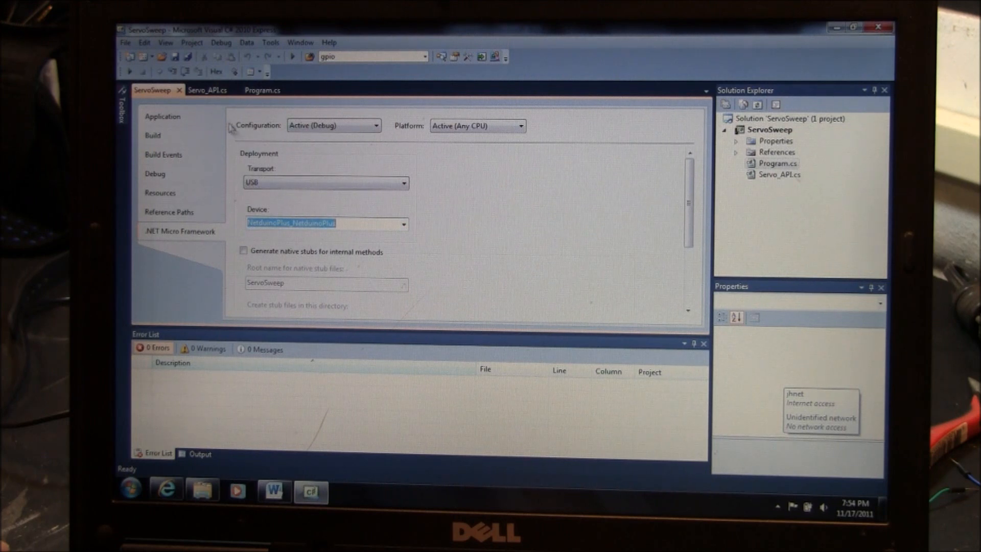
# - Save the solution as ServoSweep1 and start debugging to deploy to the board
pyautogui.click(187, 57)
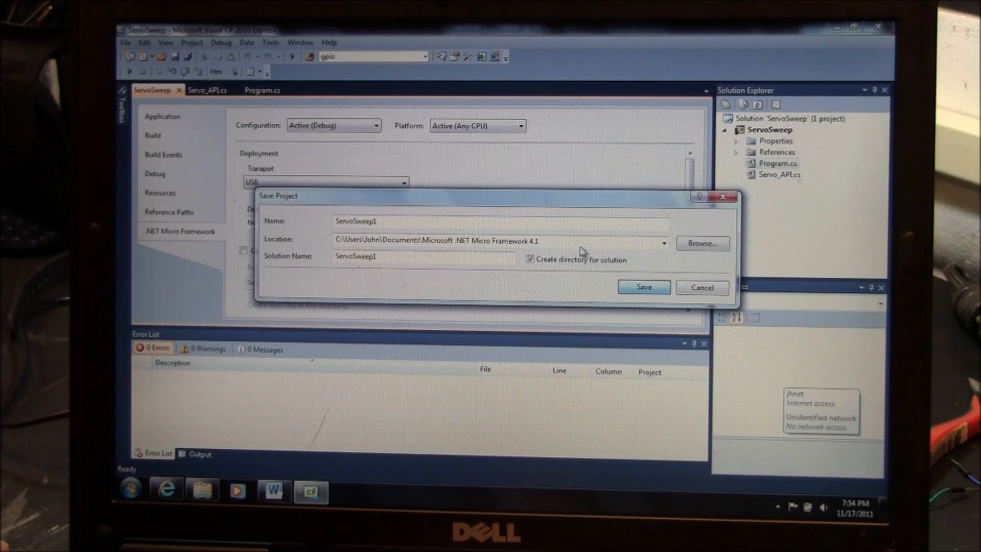
pyautogui.click(643, 287)
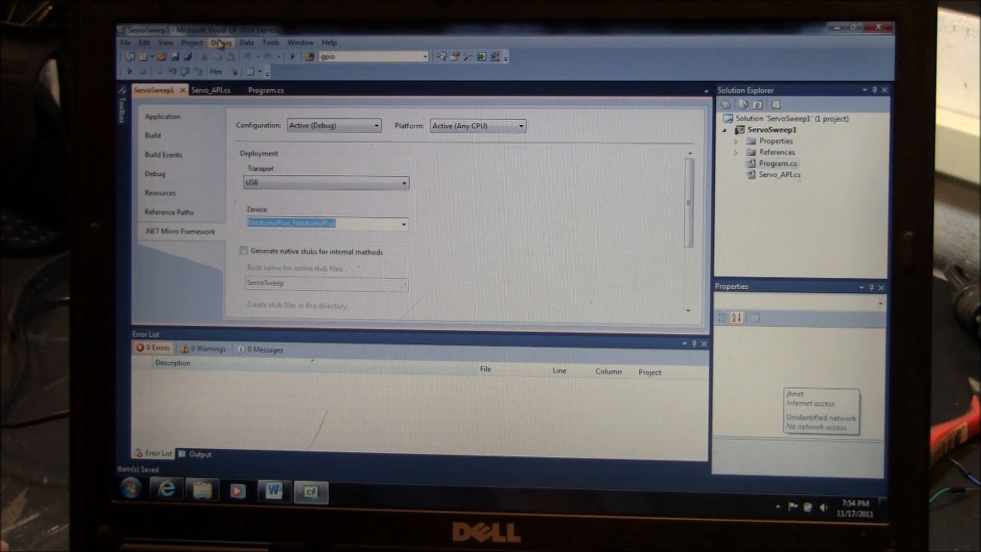
pyautogui.click(220, 42)
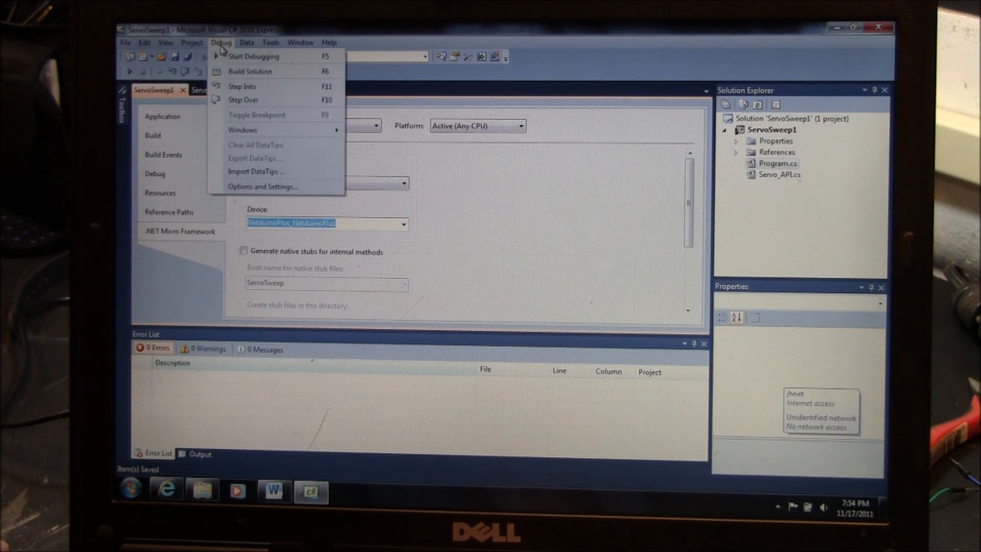
pyautogui.click(253, 56)
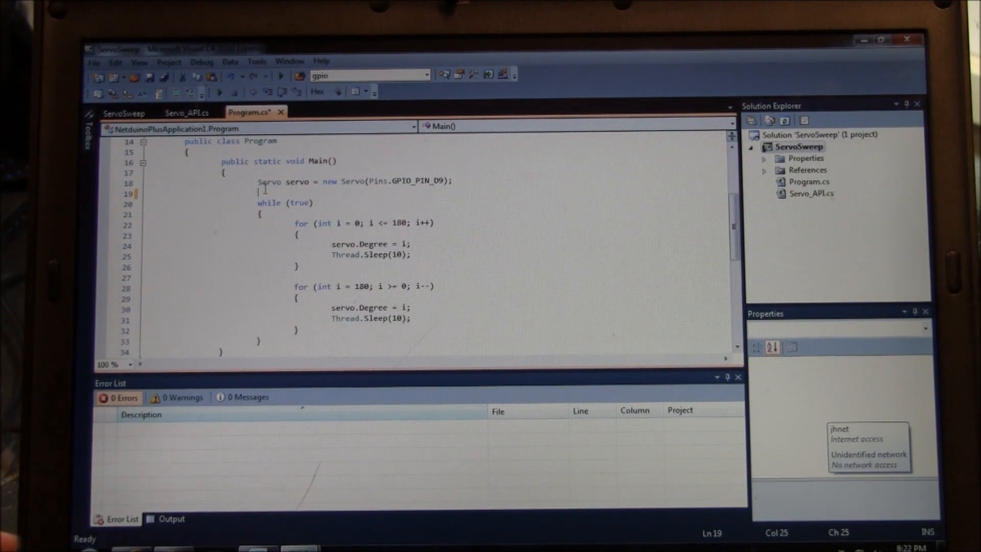
# - Add 'AnalogInput pot = AnalogInput(Pins.GPIO_PIN_A0);' on line 19, picking the pin from IntelliSense
pyautogui.write('ana')
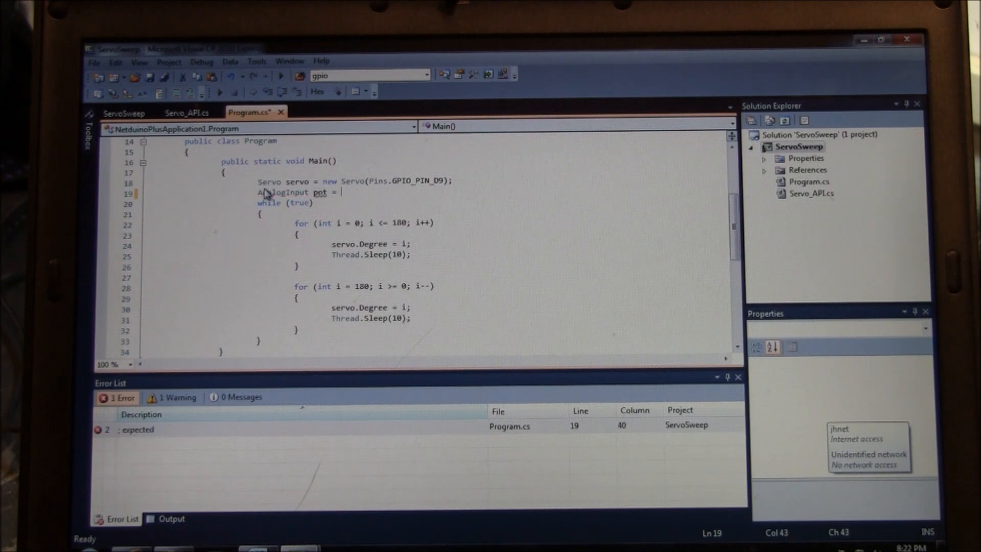
pyautogui.write('a')
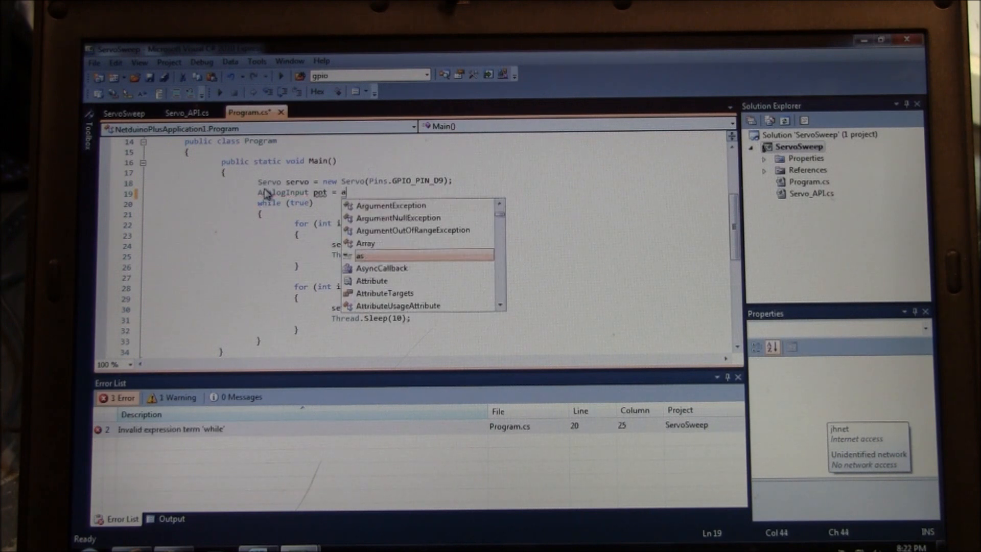
pyautogui.write('nalogInput')
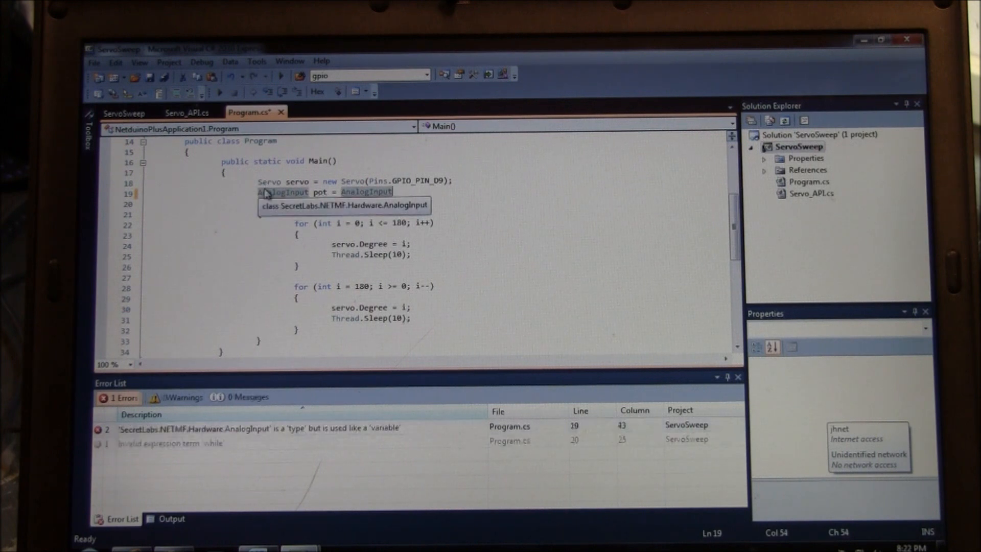
pyautogui.write('(')
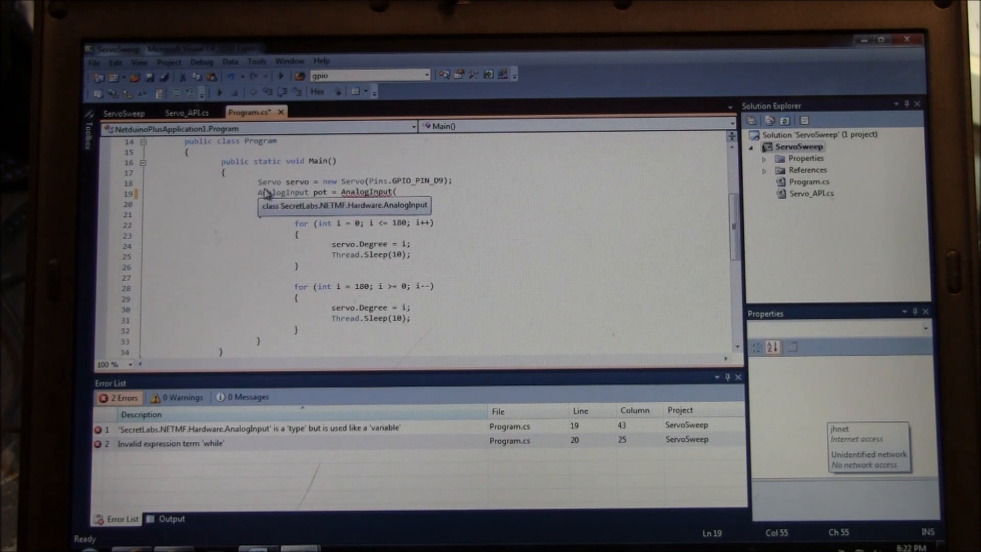
pyautogui.write('Pins')
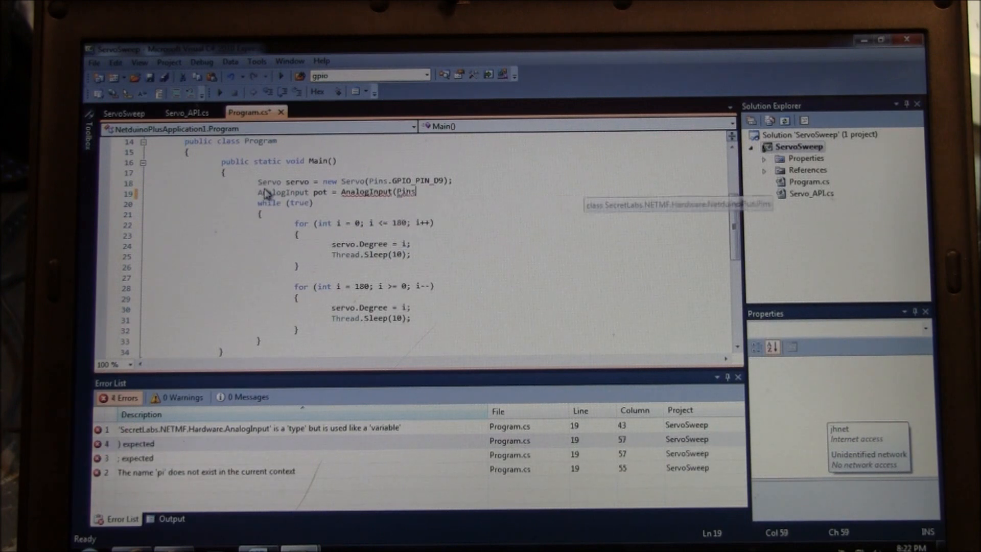
pyautogui.write('.')
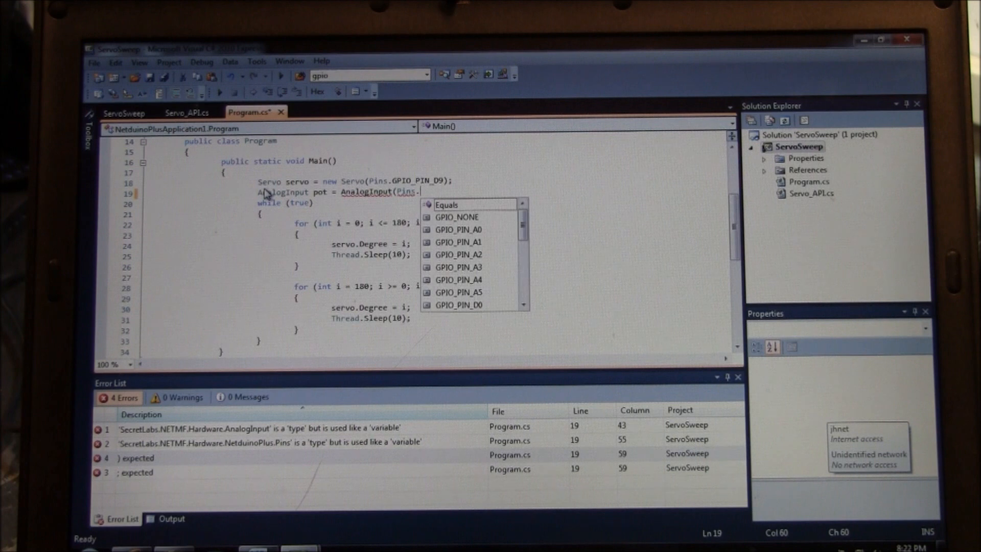
pyautogui.write('g')
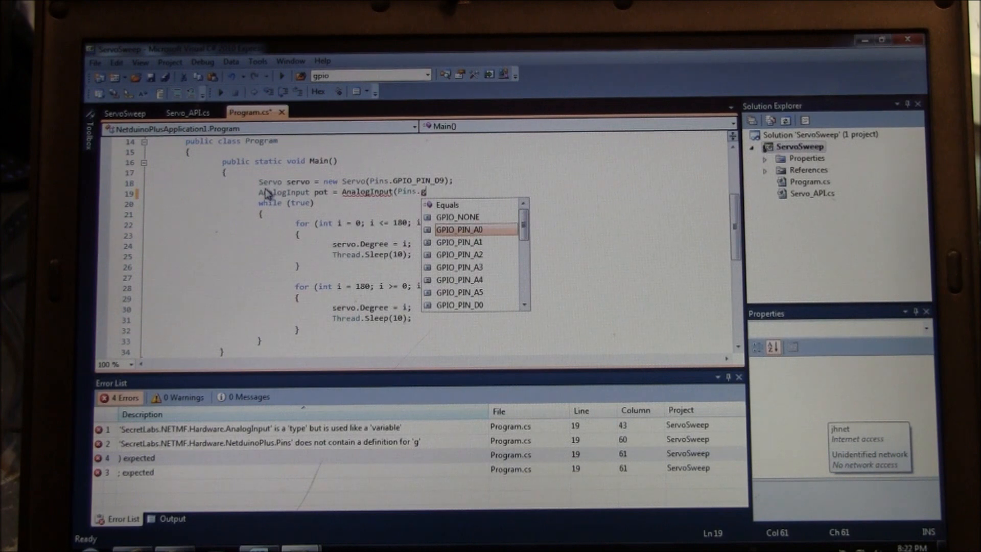
pyautogui.doubleClick(460, 230)
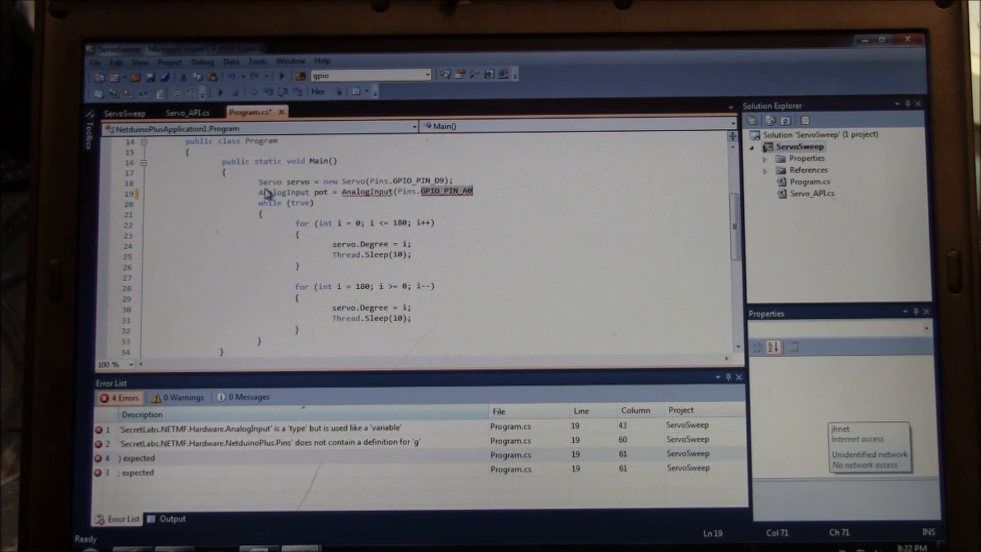
pyautogui.write(')')
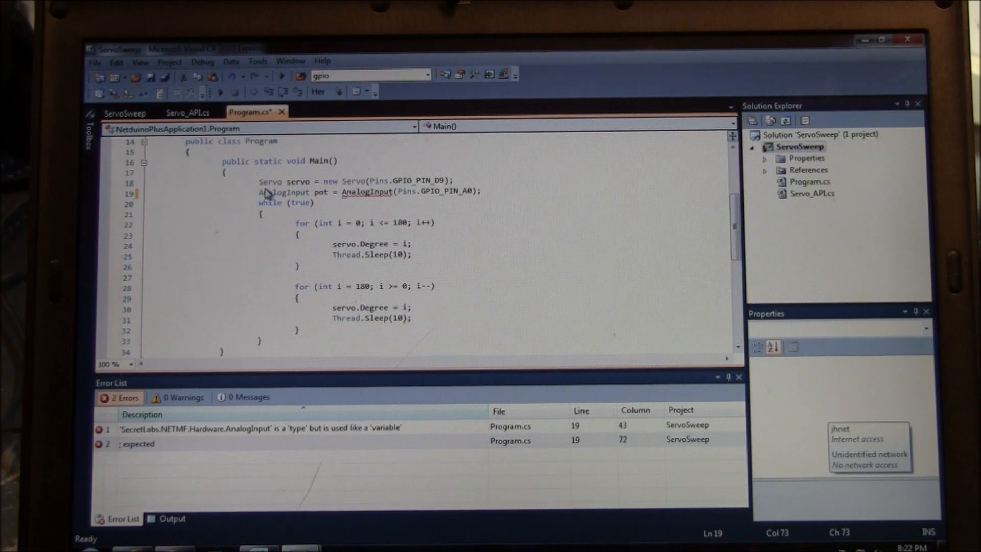
pyautogui.write(';')
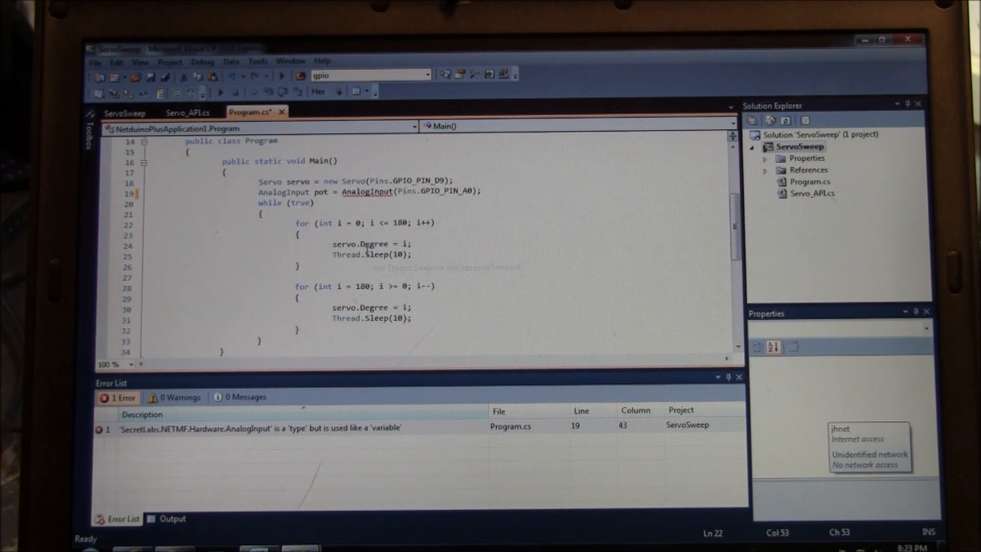
pyautogui.moveTo(396, 254)
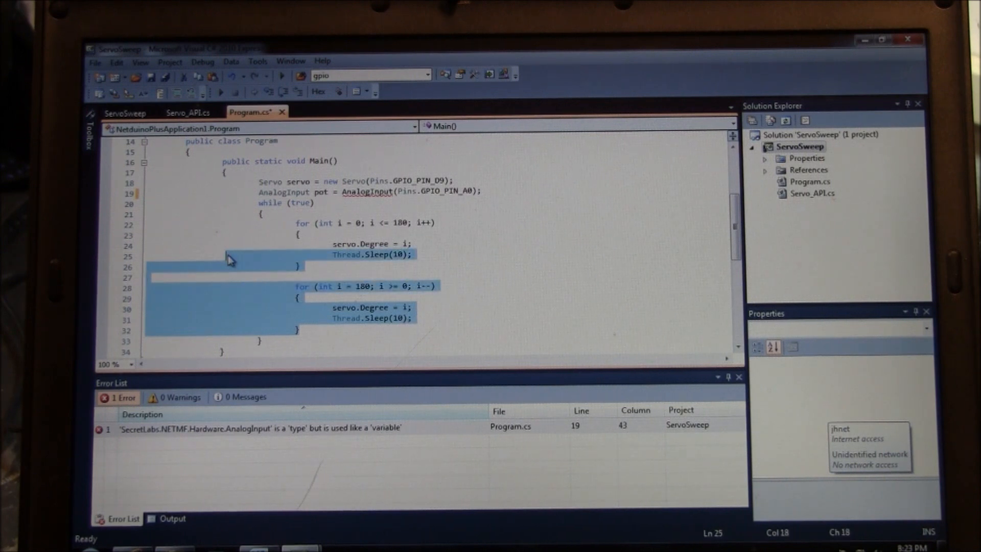
# - Delete the two servo sweep for loops, leaving only servo.Degree = i; in while(true)
pyautogui.press('Delete')
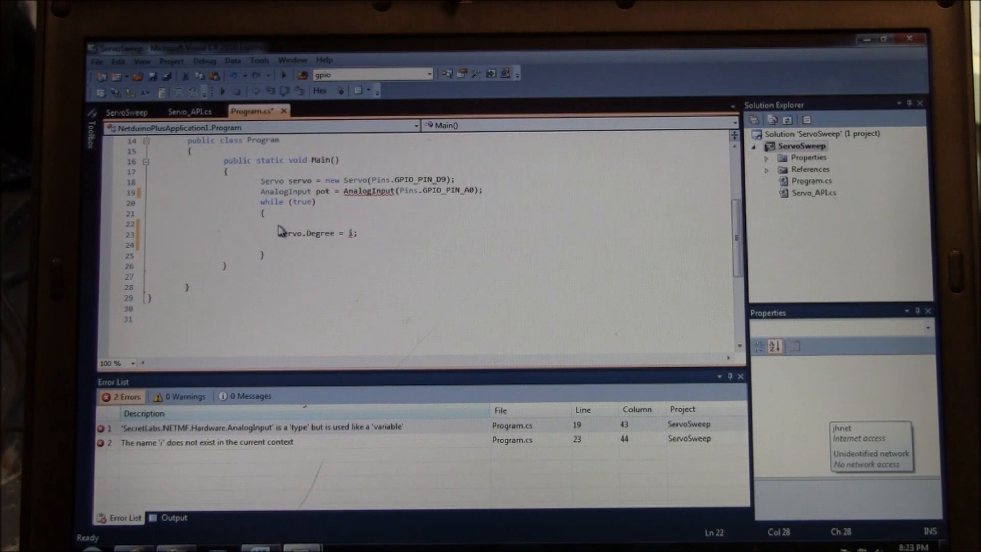
# - Insert 'int i pot.Read();' above servo.Degree = i;, correcting a typo after pot
pyautogui.write('int = i')
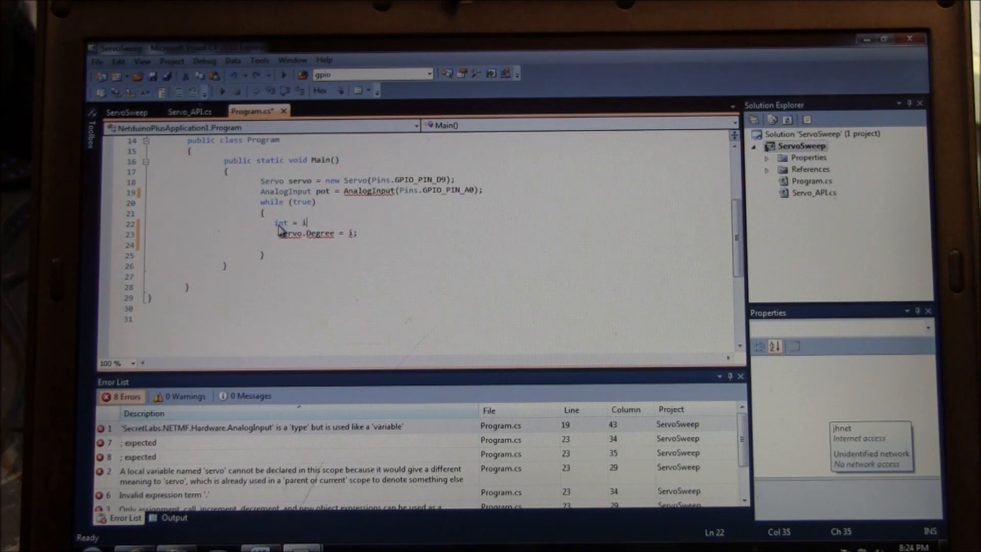
pyautogui.write('n')
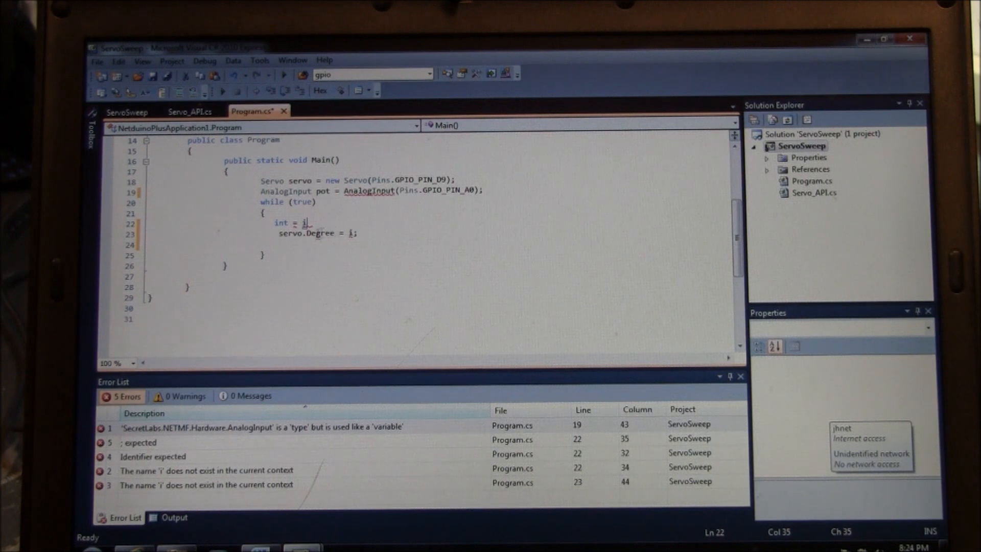
pyautogui.moveTo(919, 190)
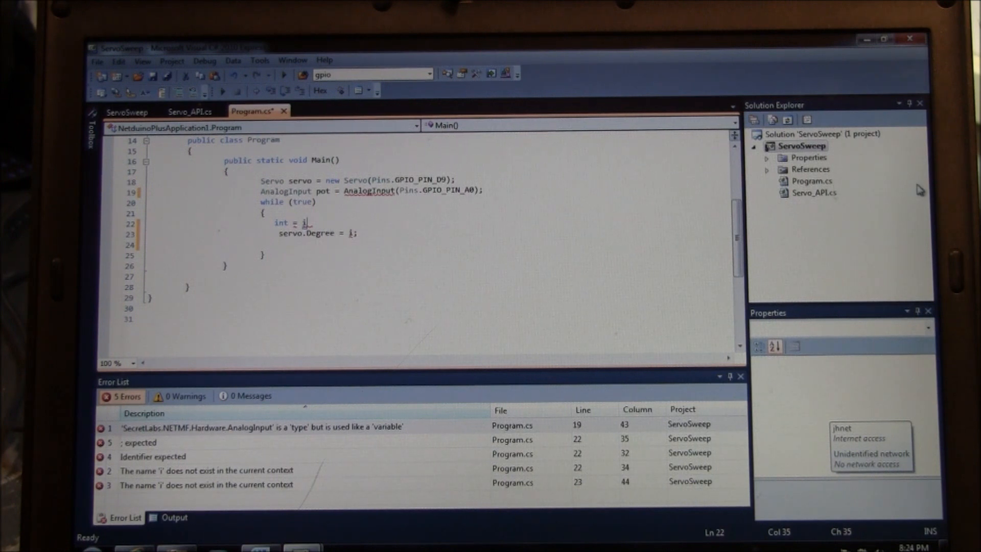
pyautogui.moveTo(418, 221)
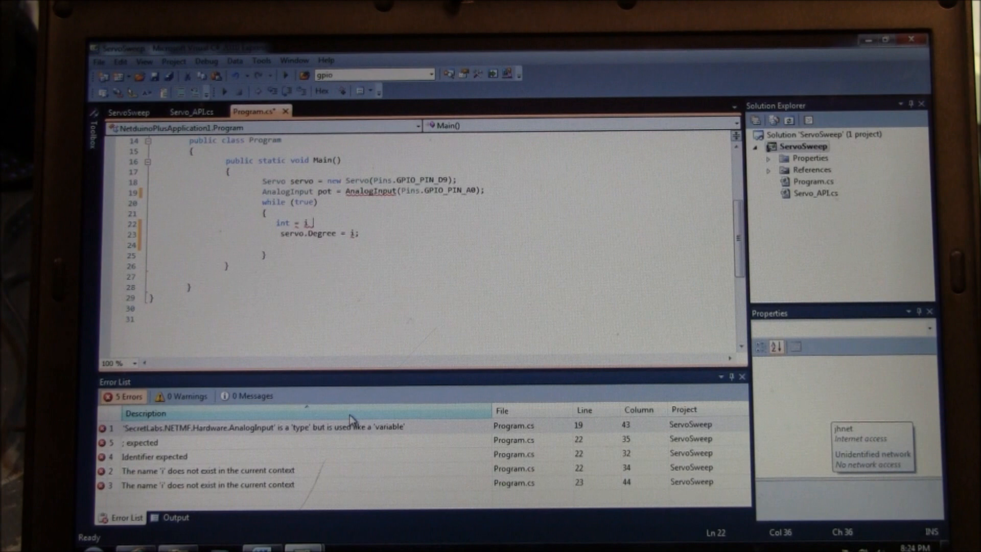
pyautogui.write('pot')
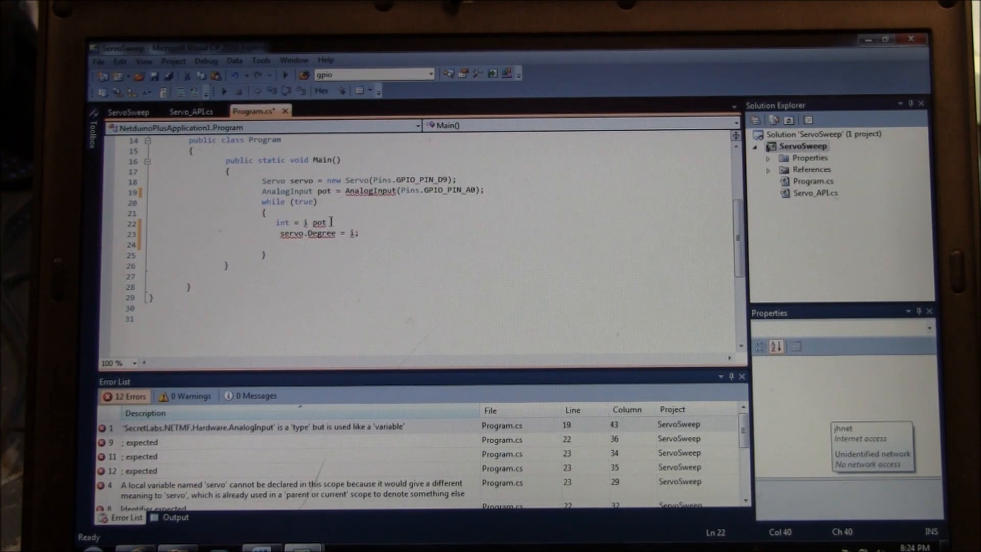
pyautogui.write('rea')
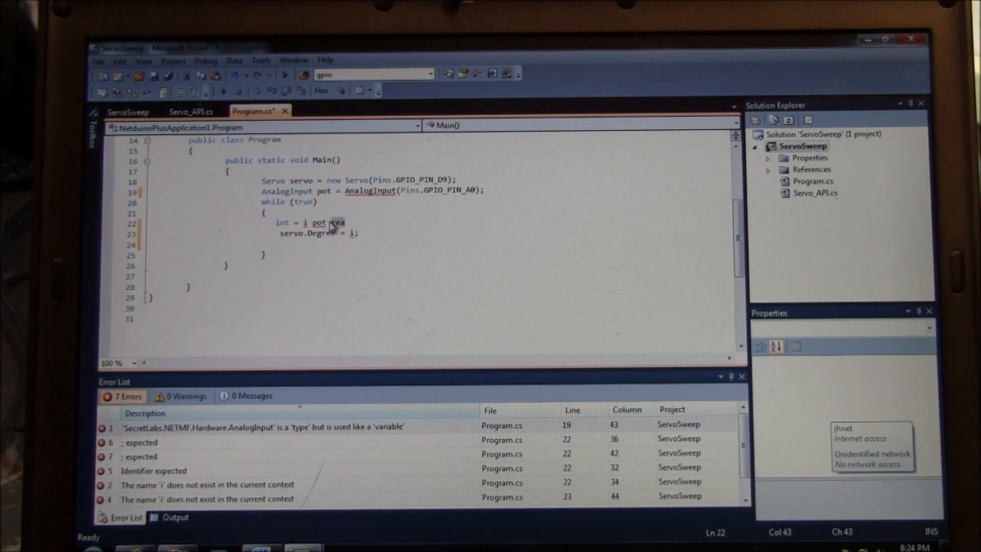
pyautogui.press('Backspace')
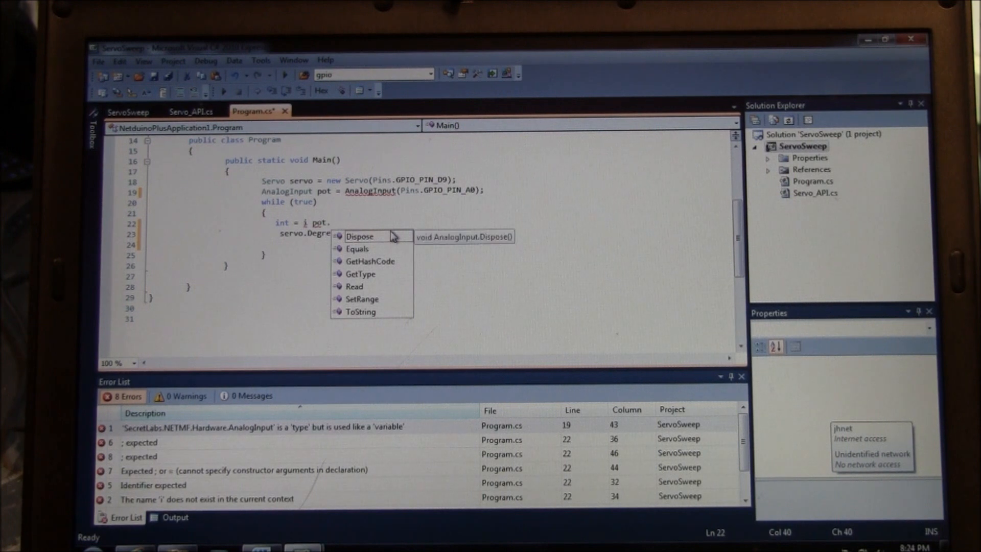
pyautogui.write('re')
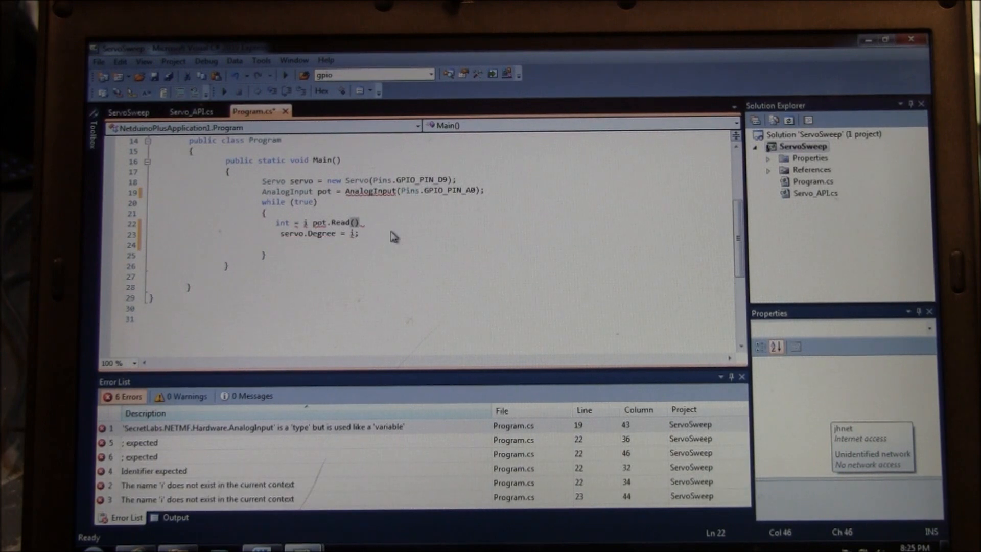
pyautogui.write(';')
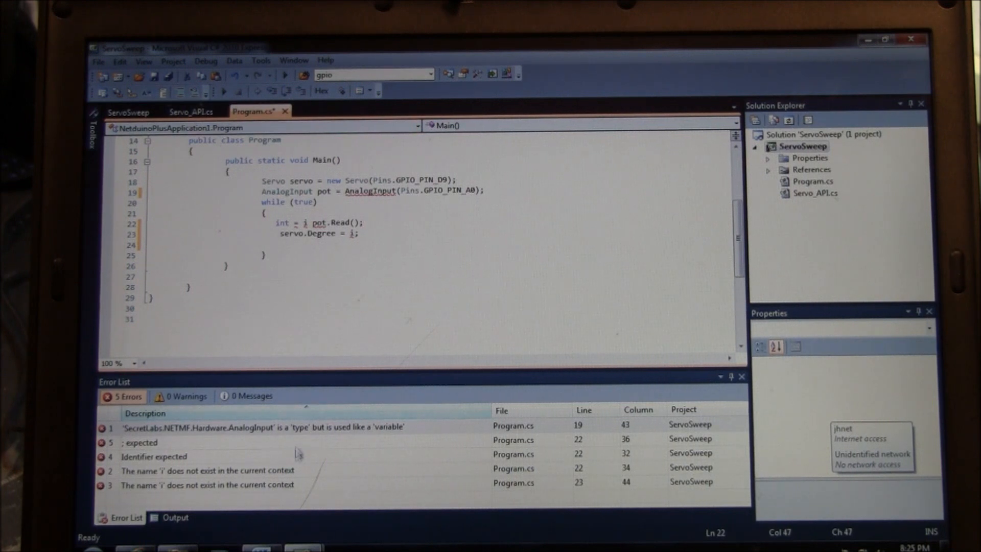
pyautogui.click(207, 470)
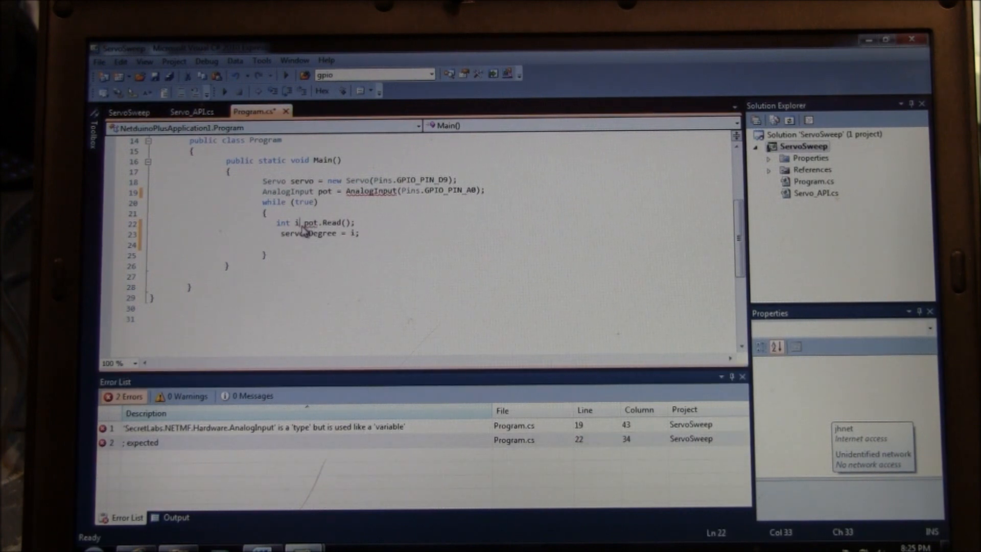
# - Make line 22 'int i = pot.Read();' and add 'new' before AnalogInput on line 19
pyautogui.write('=')
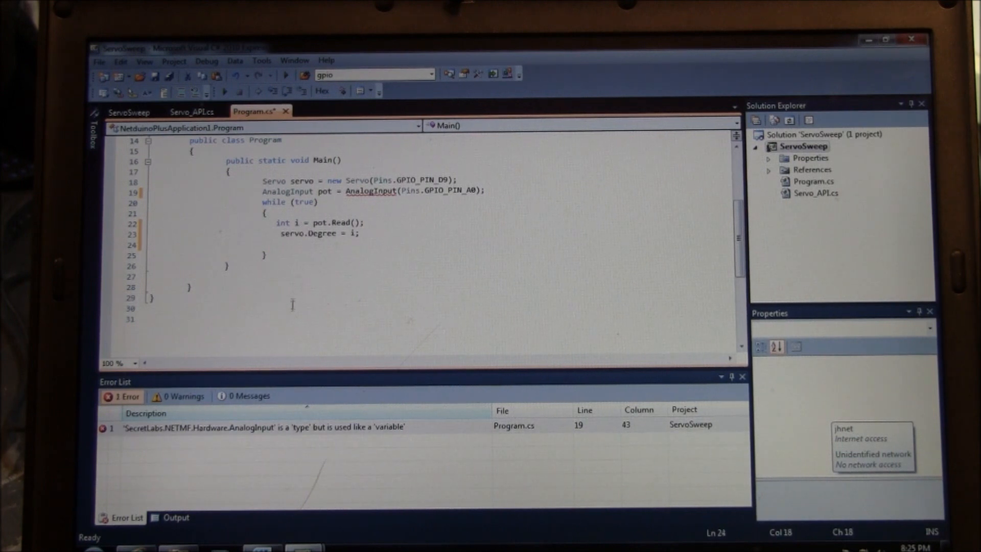
pyautogui.click(263, 426)
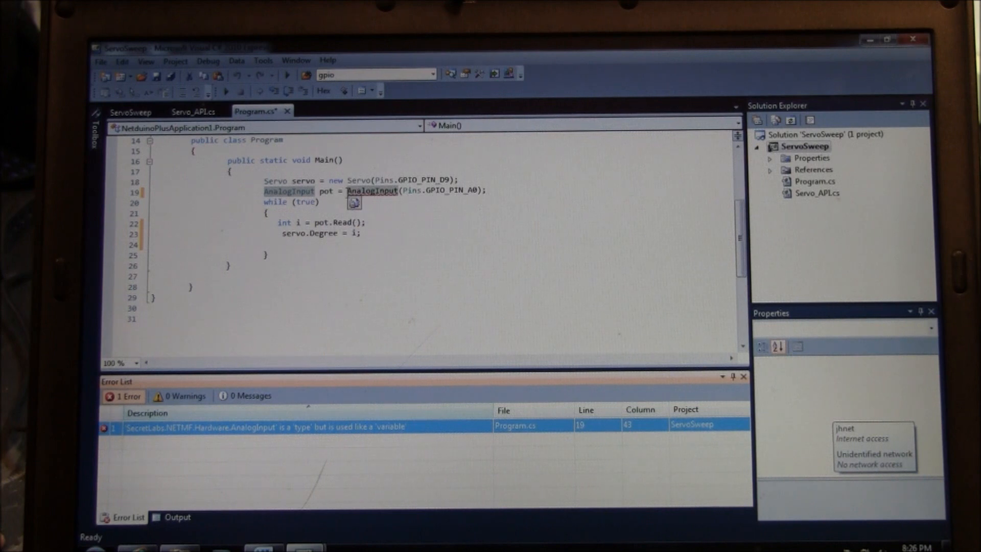
pyautogui.click(350, 190)
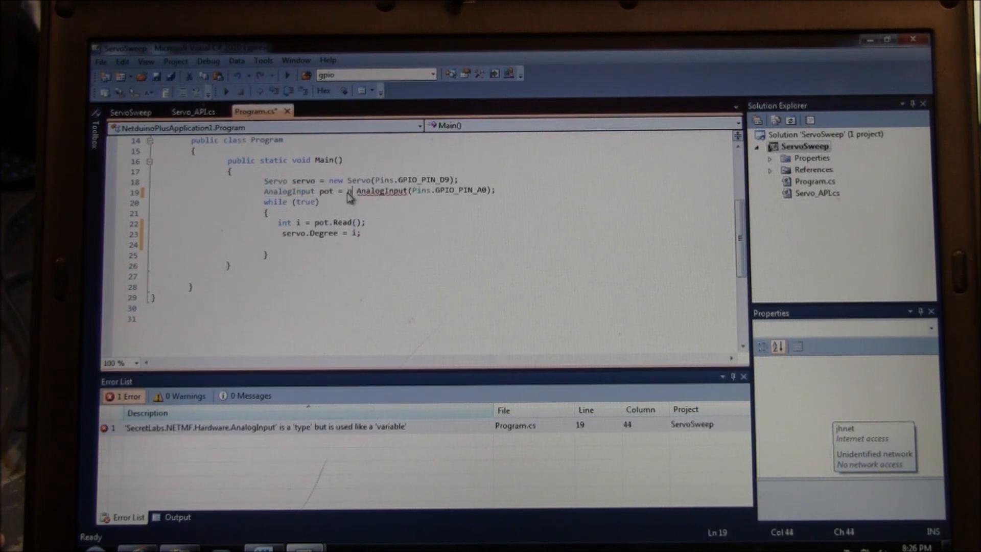
pyautogui.write('new')
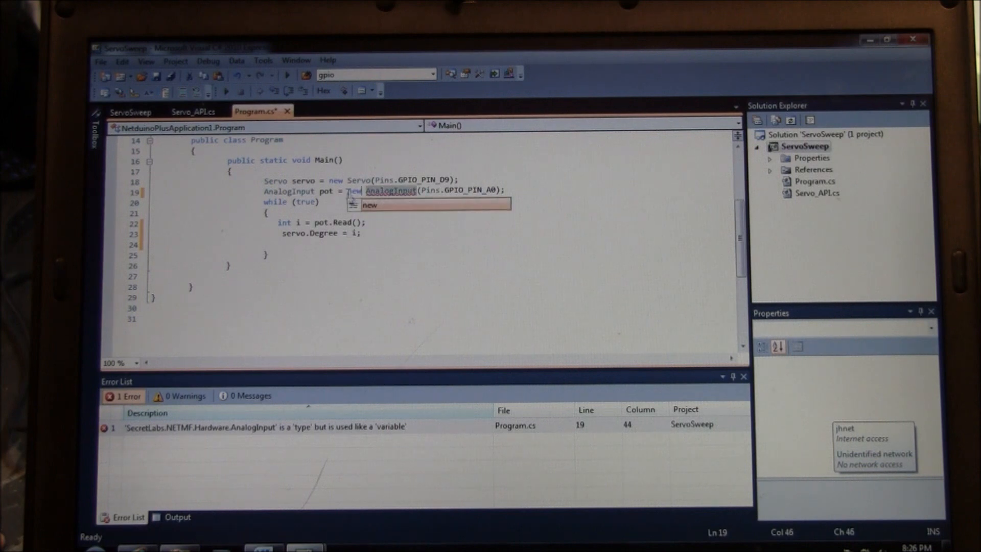